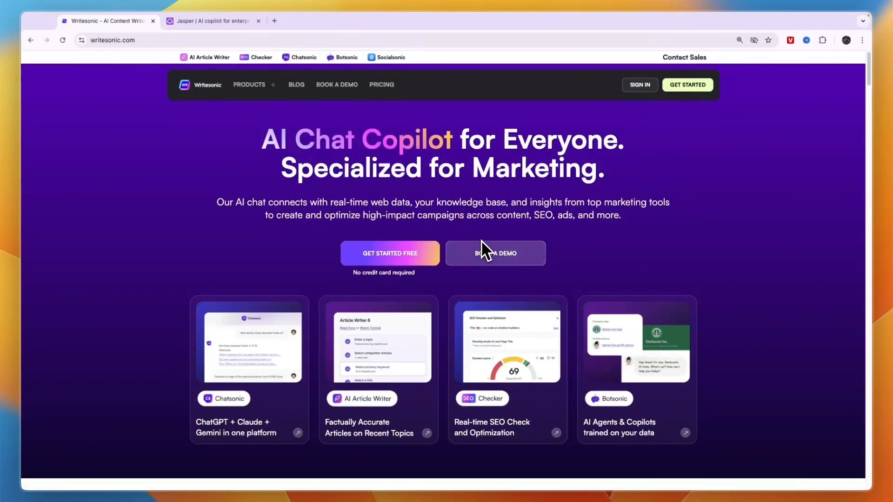
Flip between the Jasper and Writesonic tabs, then open Writesonic's PRODUCTS dropdown.
{"action": "left_click", "coordinate": [214, 21]}
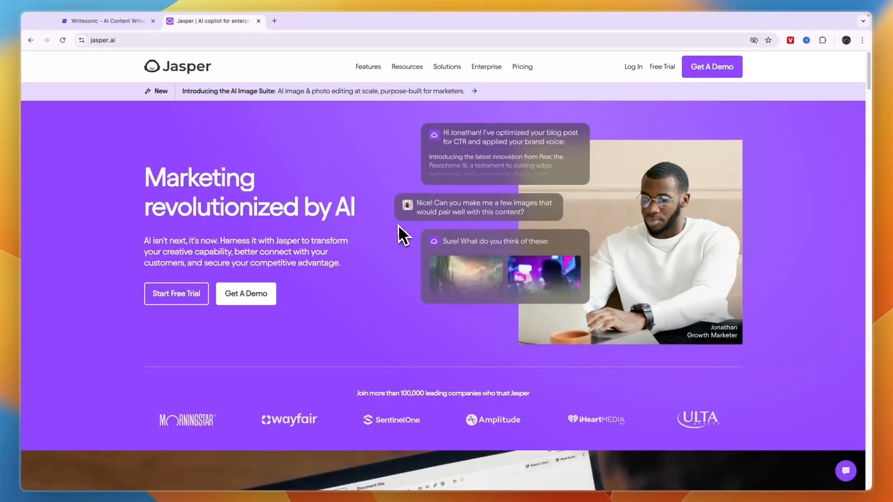
{"action": "mouse_move", "coordinate": [390, 202]}
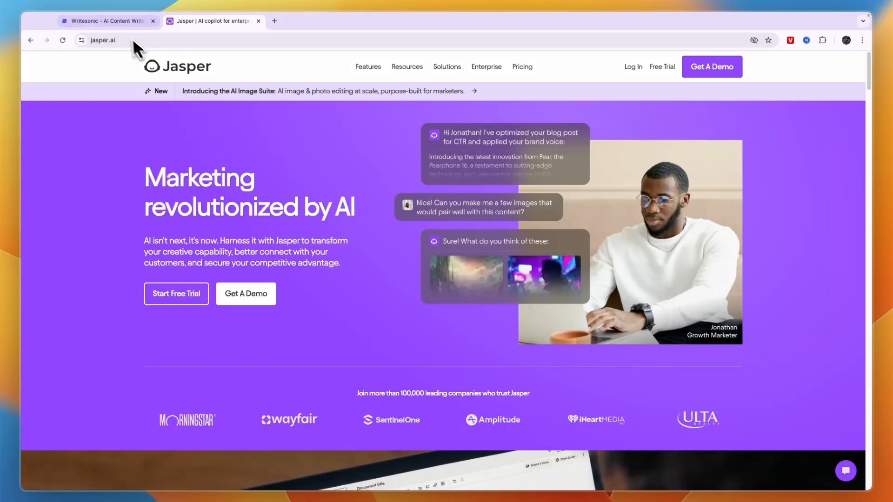
{"action": "left_click", "coordinate": [106, 21]}
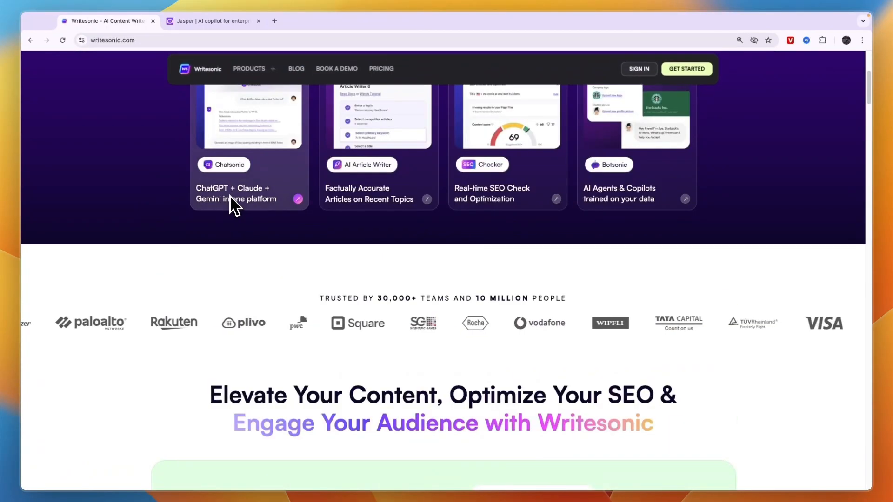
{"action": "scroll", "scroll_direction": "down", "scroll_amount": 3}
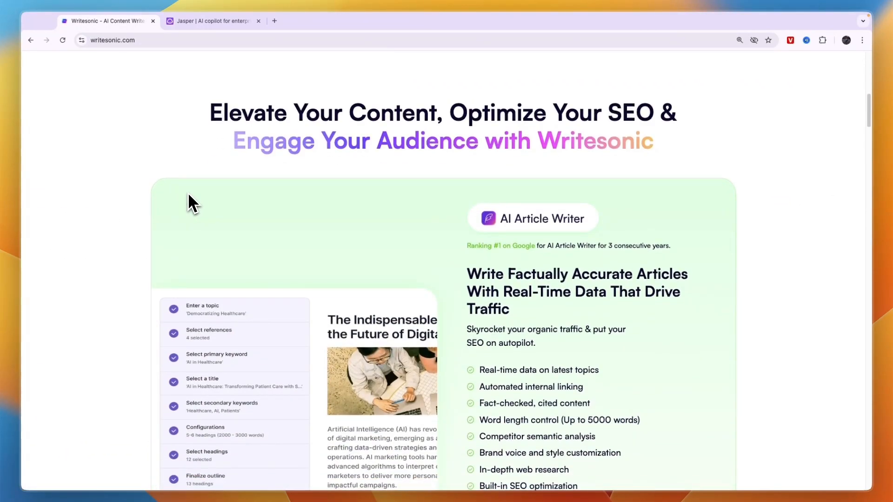
{"action": "mouse_move", "coordinate": [145, 102]}
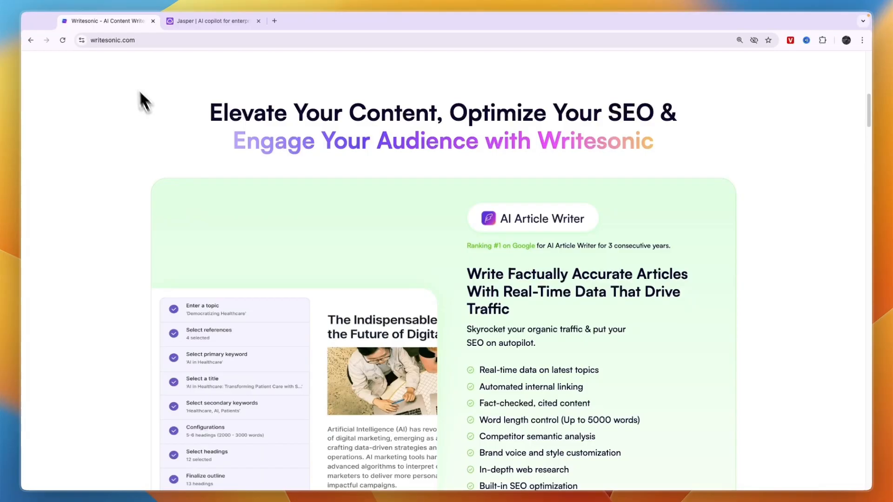
{"action": "left_click", "coordinate": [213, 21]}
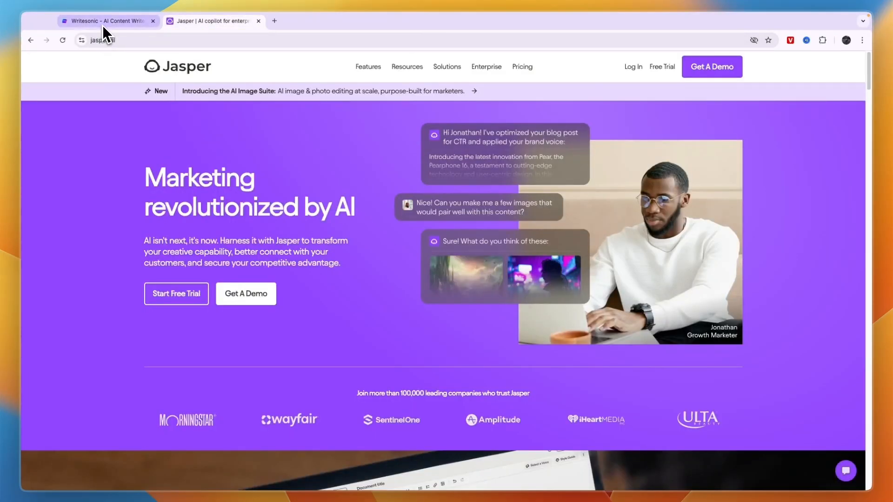
{"action": "left_click", "coordinate": [105, 21]}
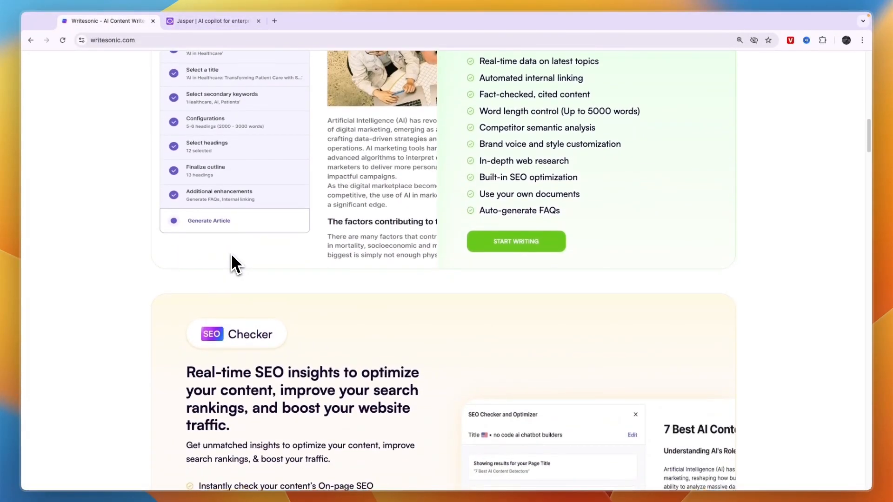
{"action": "scroll", "scroll_direction": "up", "scroll_amount": 3}
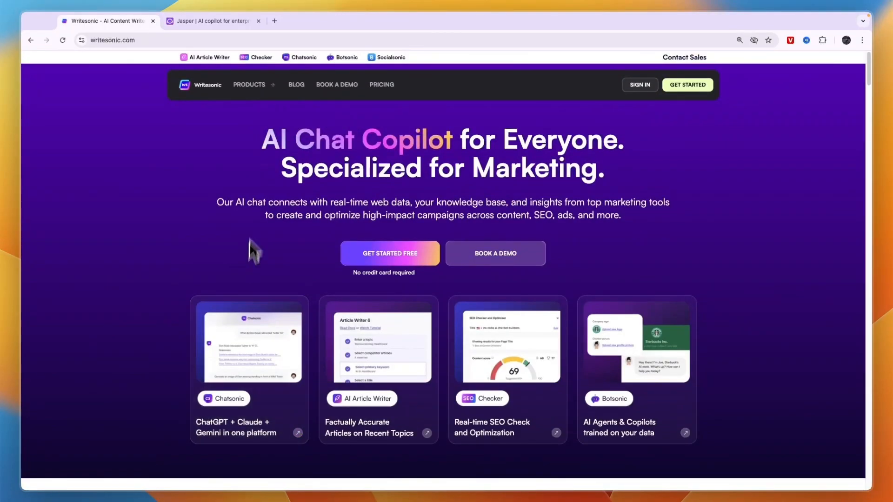
{"action": "mouse_move", "coordinate": [206, 91]}
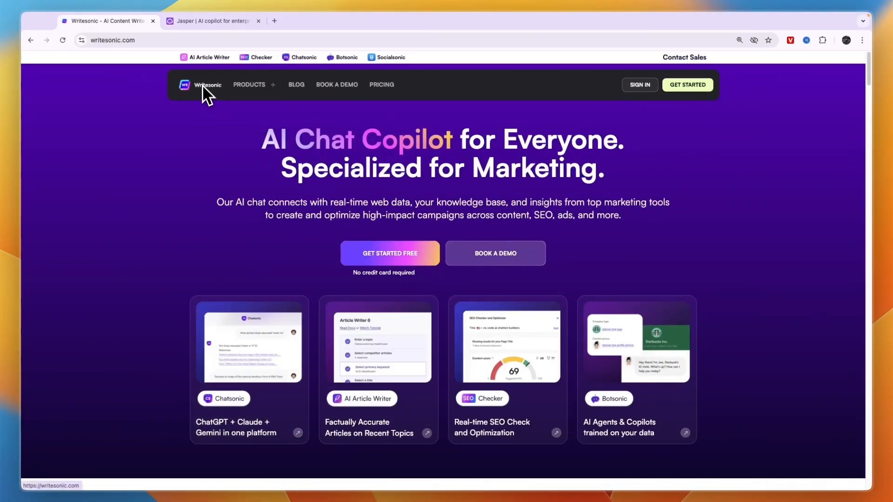
{"action": "mouse_move", "coordinate": [264, 57]}
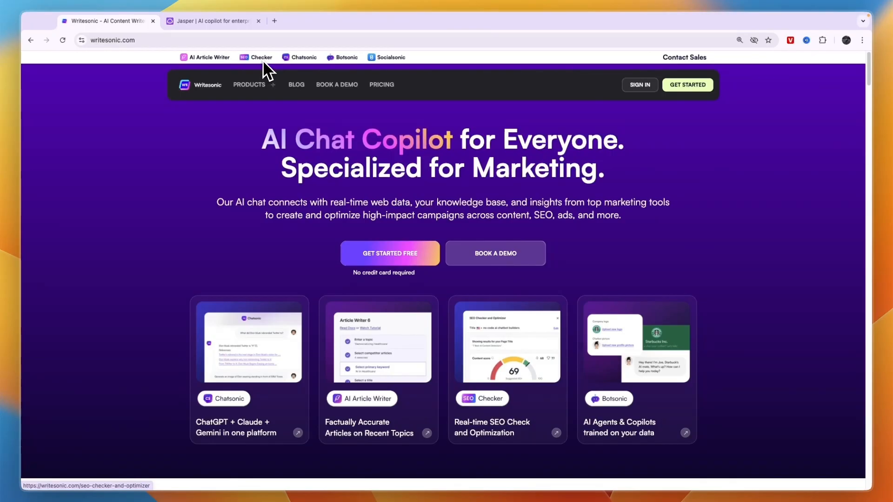
{"action": "mouse_move", "coordinate": [340, 64]}
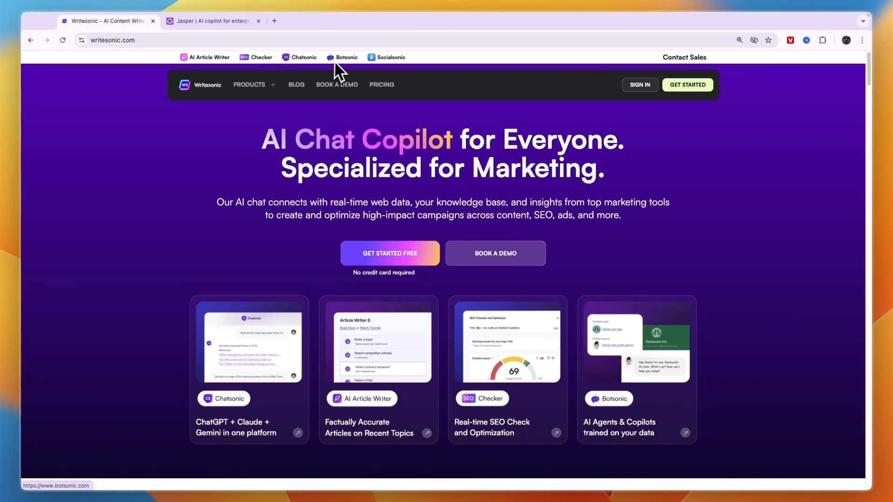
{"action": "left_click", "coordinate": [249, 85]}
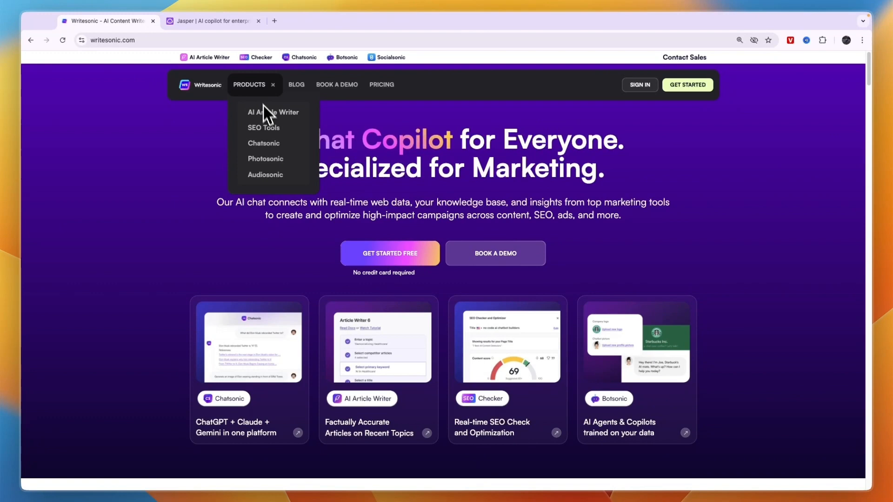
{"action": "mouse_move", "coordinate": [276, 165]}
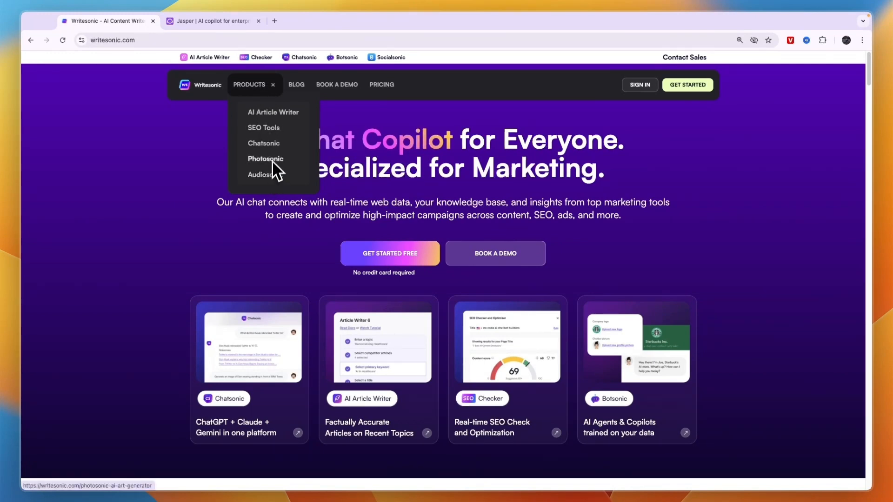
Review the AI Article Writer page's features, then reopen the products dropdown.
{"action": "left_click", "coordinate": [274, 112]}
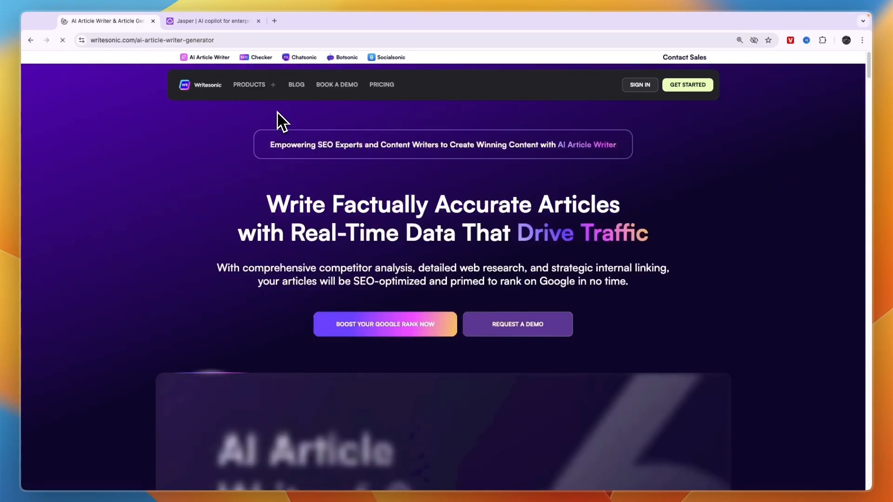
{"action": "scroll", "scroll_direction": "down", "scroll_amount": 3}
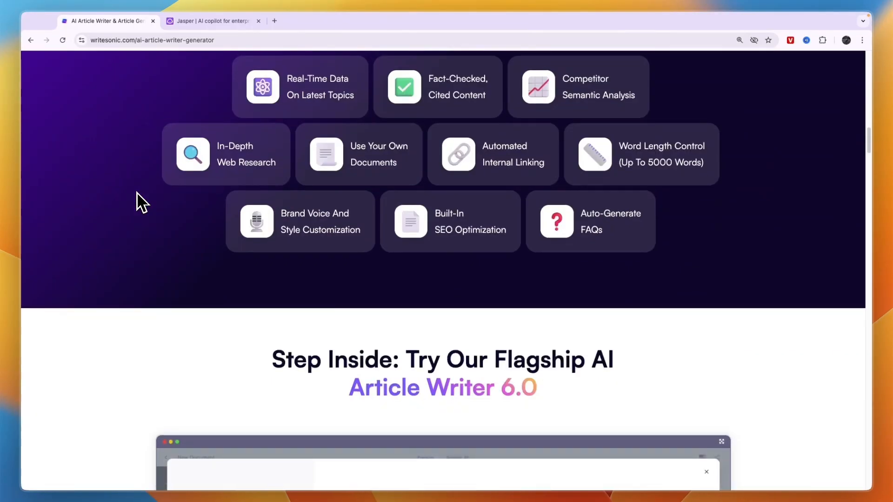
{"action": "scroll", "scroll_direction": "down", "scroll_amount": 3}
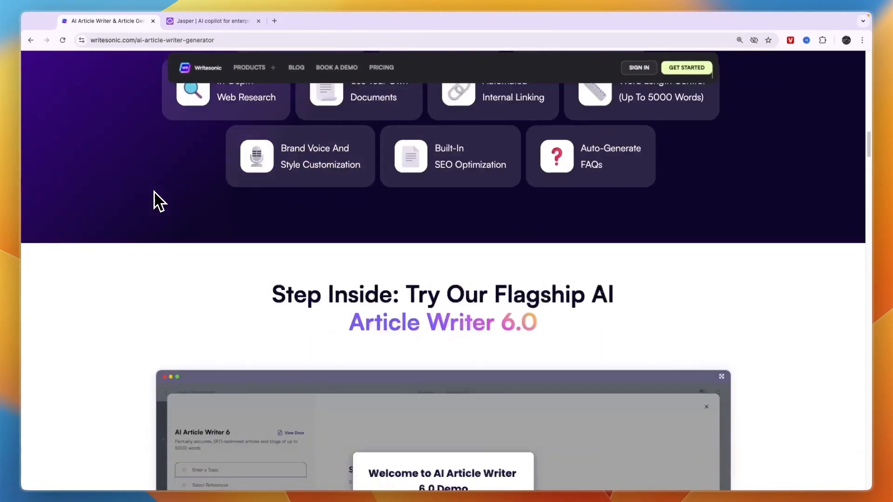
{"action": "scroll", "scroll_direction": "up", "scroll_amount": 3}
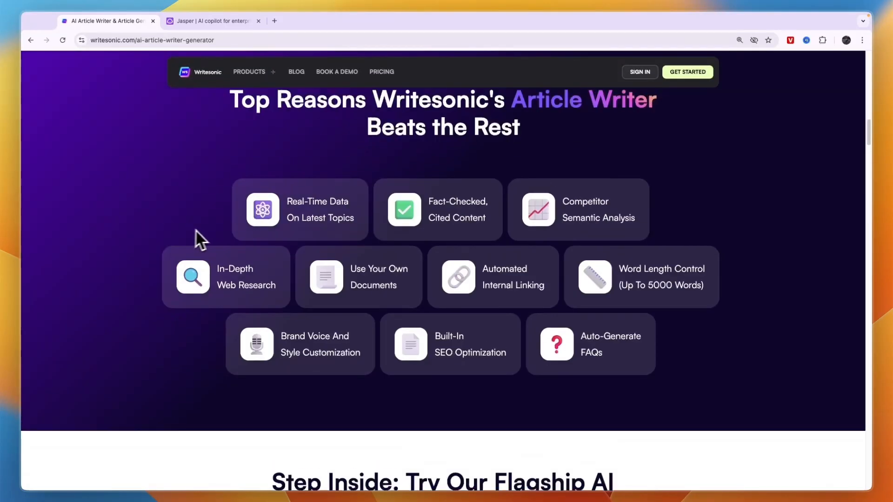
{"action": "left_click", "coordinate": [249, 72]}
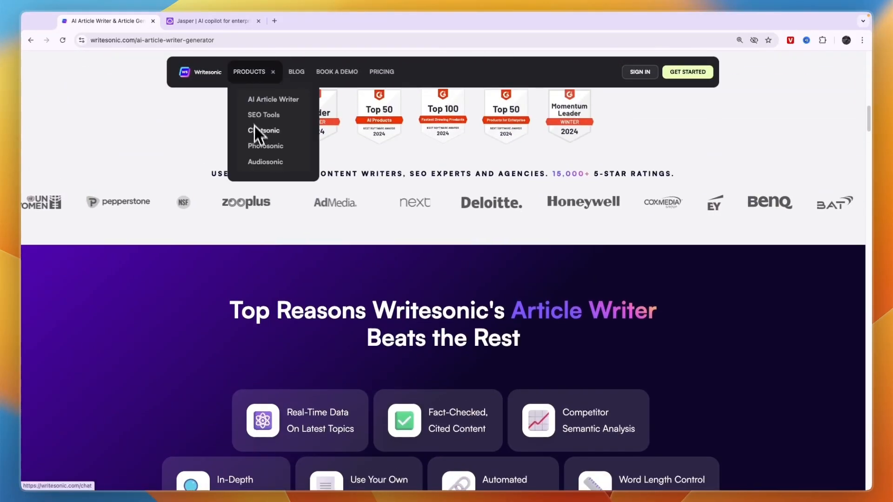
Browse the Audiosonic AI Voice Generator page's demo and text-to-speech features.
{"action": "left_click", "coordinate": [265, 161]}
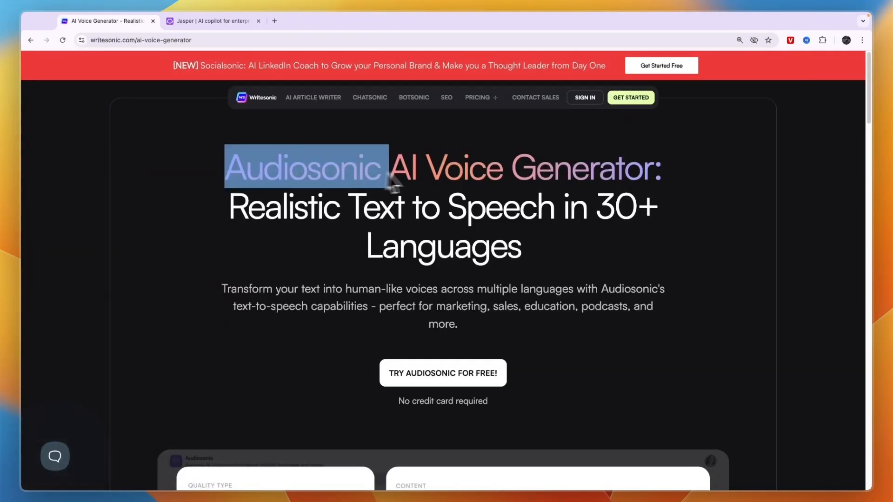
{"action": "scroll", "scroll_direction": "down", "scroll_amount": 3}
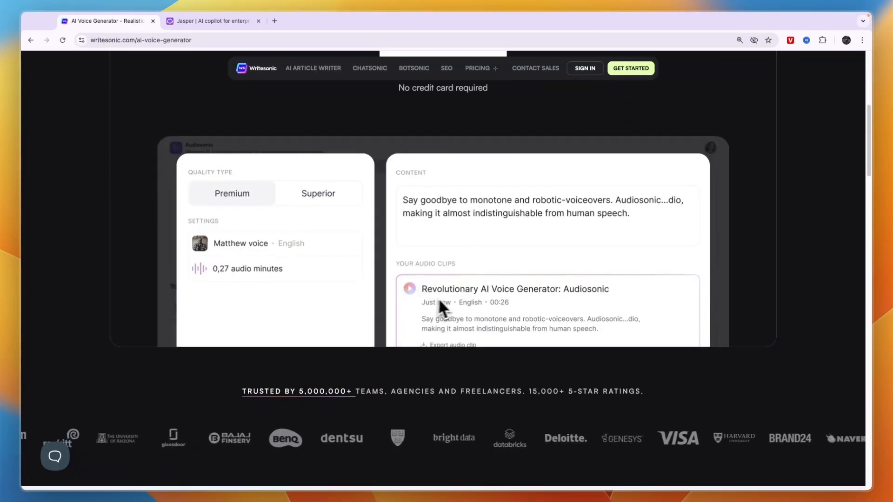
{"action": "scroll", "scroll_direction": "down", "scroll_amount": 3}
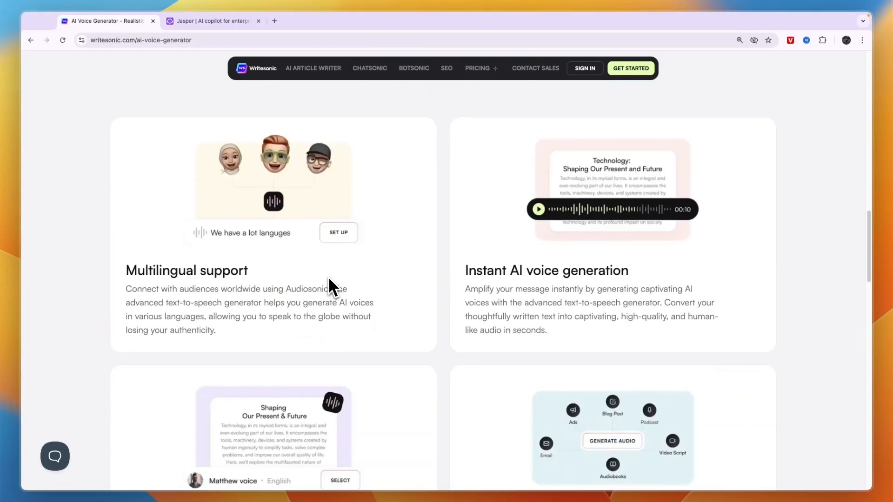
{"action": "scroll", "scroll_direction": "up", "scroll_amount": 3}
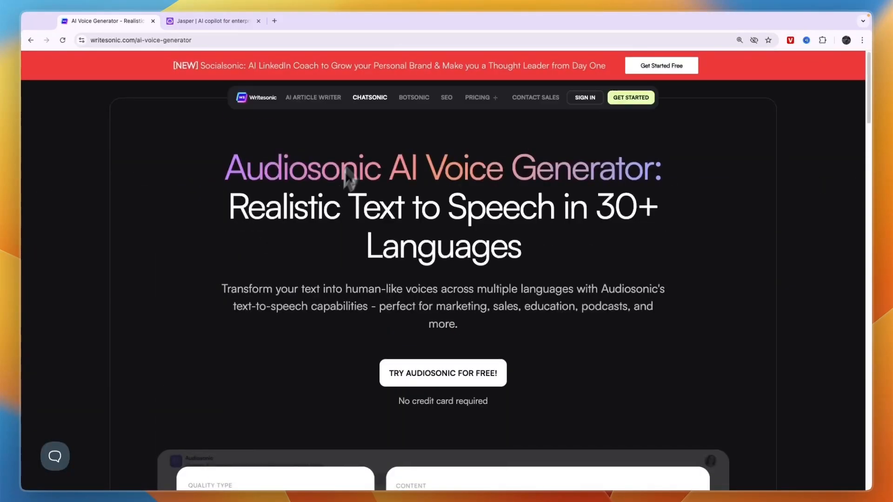
{"action": "mouse_move", "coordinate": [456, 116]}
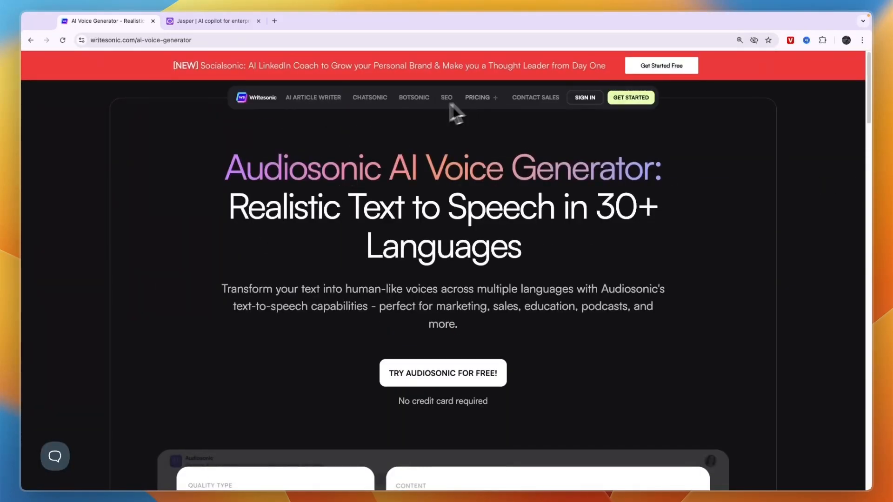
{"action": "left_click", "coordinate": [368, 97]}
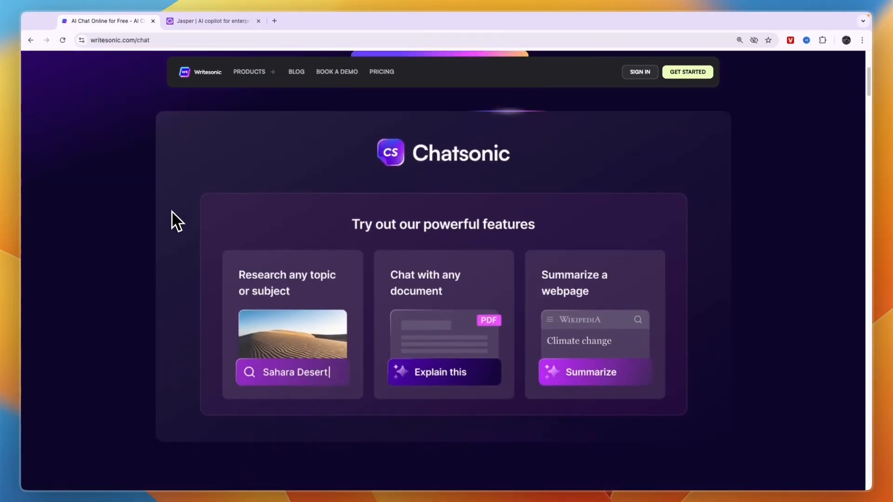
{"action": "scroll", "scroll_direction": "down", "scroll_amount": 3}
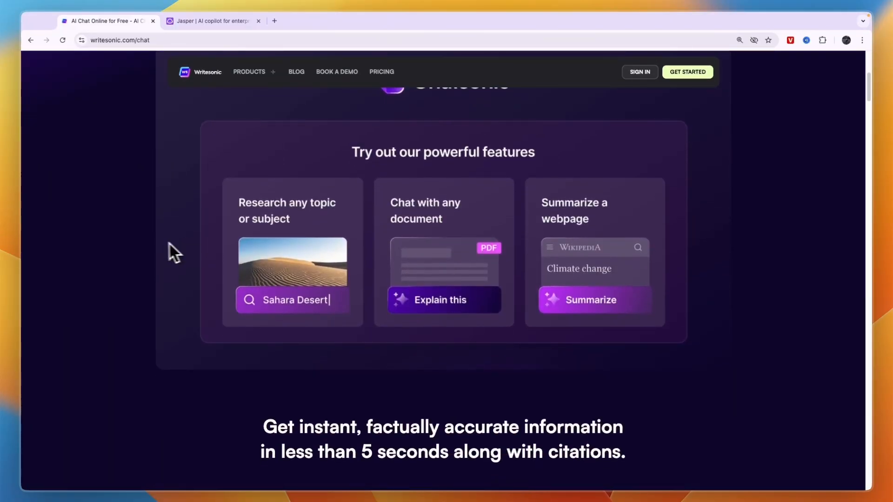
{"action": "mouse_move", "coordinate": [299, 259]}
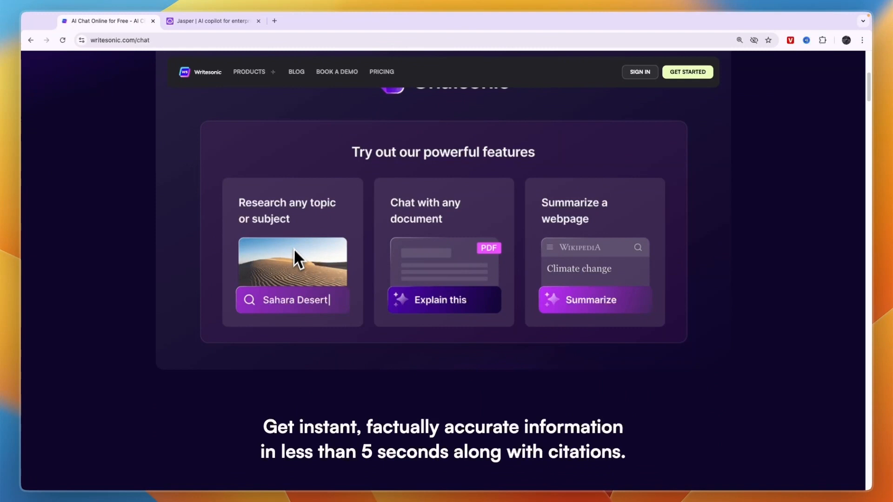
{"action": "mouse_move", "coordinate": [310, 221]}
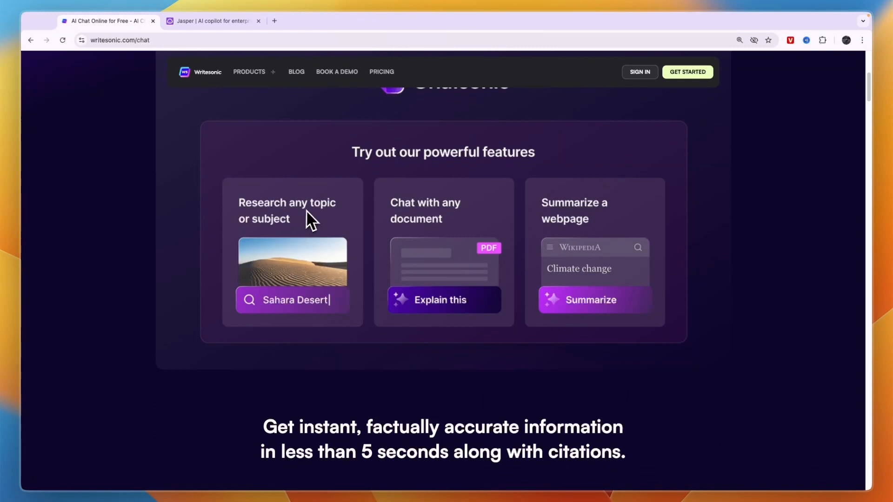
{"action": "mouse_move", "coordinate": [453, 239]}
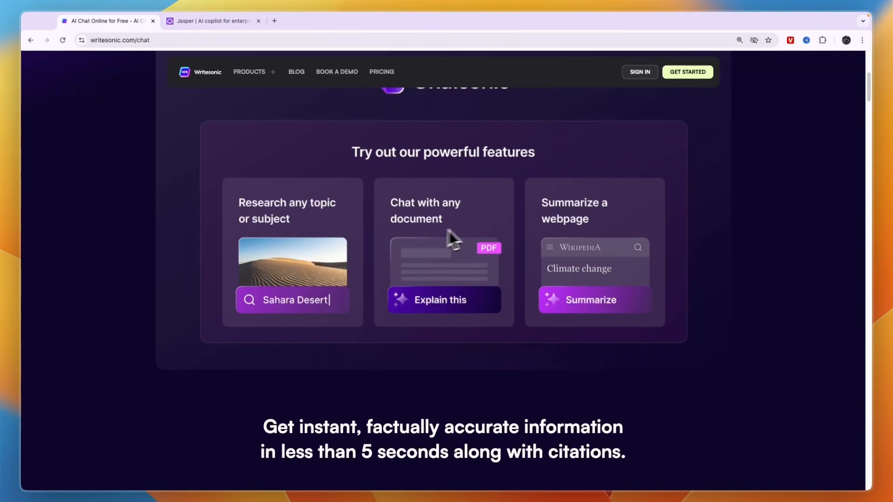
{"action": "mouse_move", "coordinate": [578, 242]}
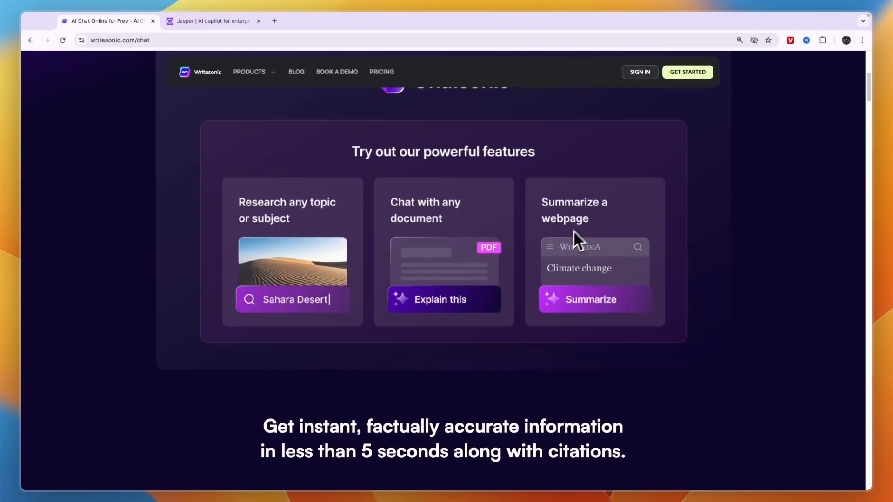
{"action": "scroll", "scroll_direction": "down", "scroll_amount": 3}
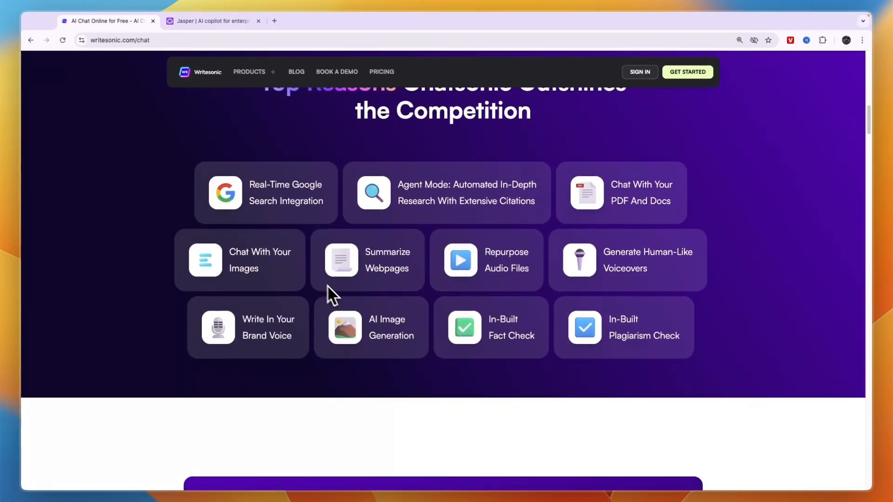
{"action": "scroll", "scroll_direction": "down", "scroll_amount": 3}
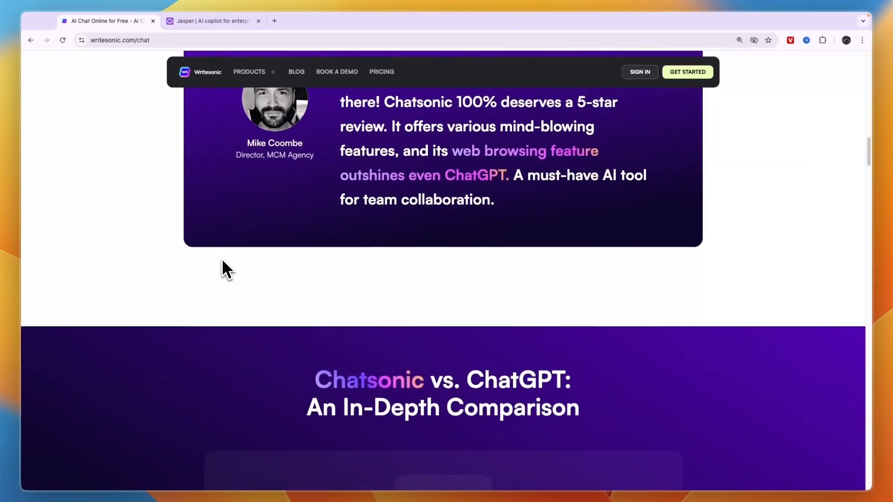
Review Writesonic's plans: $0, $16, $79 individual and professional plans up to $399.
{"action": "left_click", "coordinate": [381, 72]}
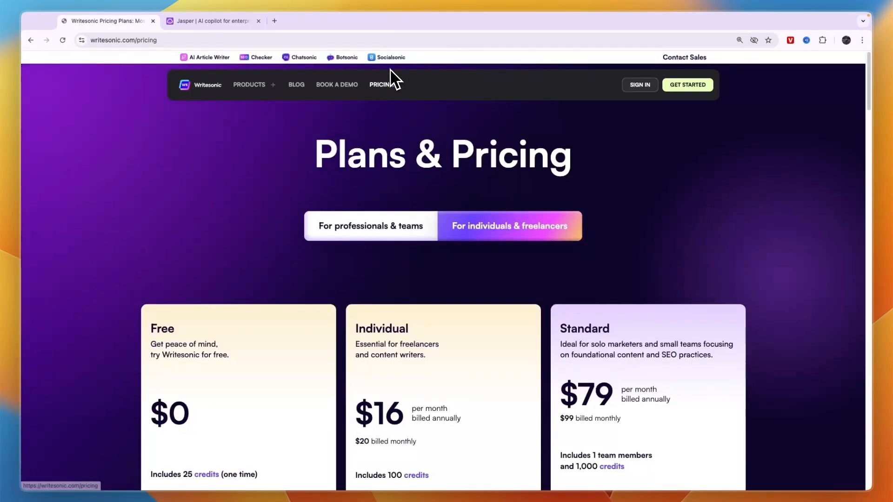
{"action": "mouse_move", "coordinate": [511, 239]}
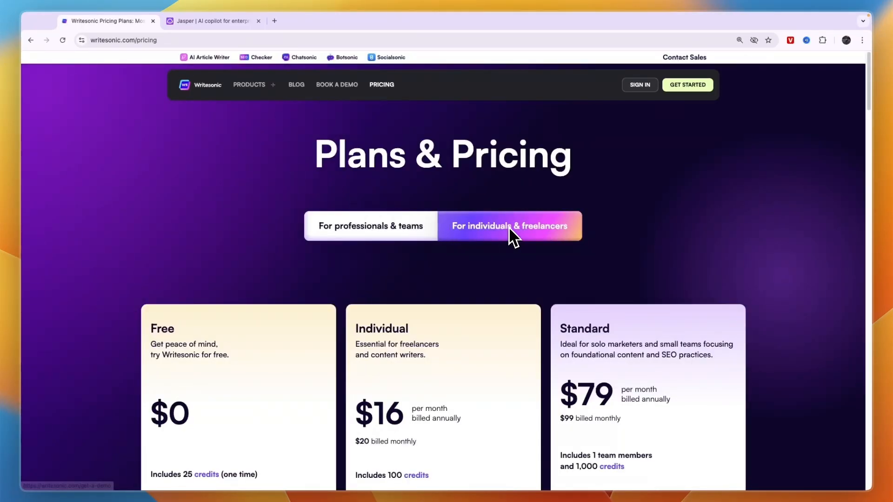
{"action": "scroll", "scroll_direction": "down", "scroll_amount": 3}
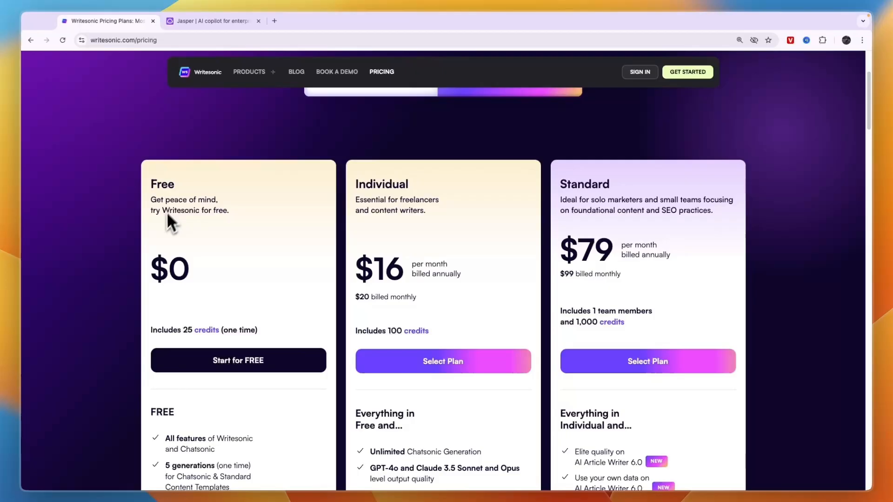
{"action": "mouse_move", "coordinate": [176, 349]}
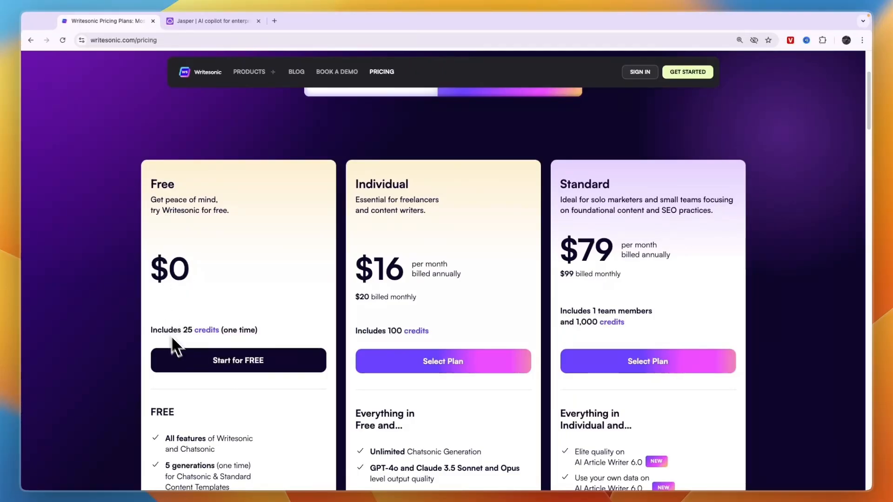
{"action": "mouse_move", "coordinate": [242, 336]}
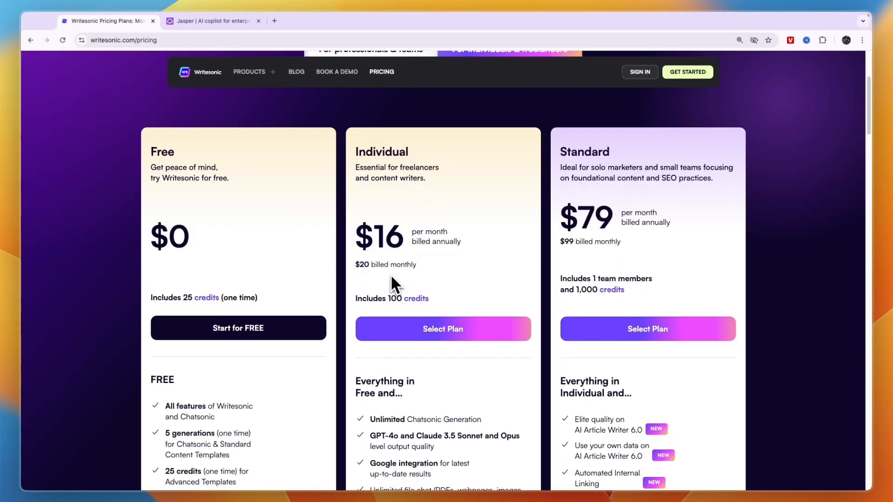
{"action": "mouse_move", "coordinate": [416, 298]}
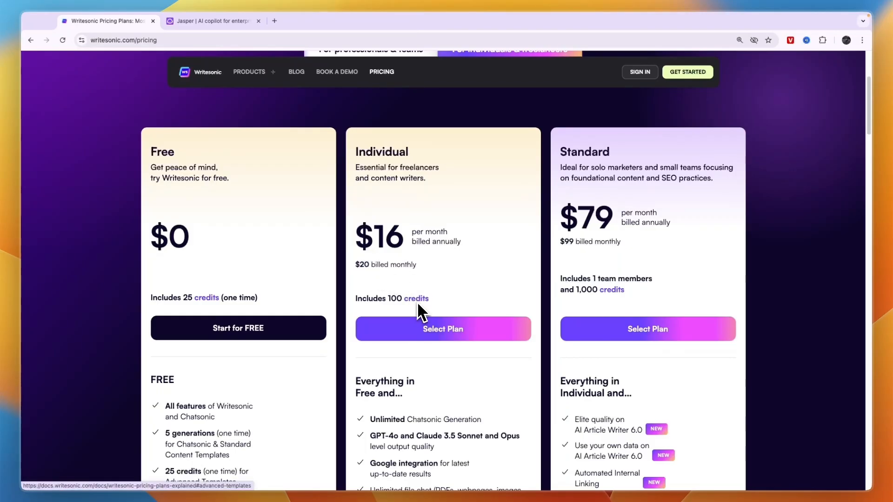
{"action": "mouse_move", "coordinate": [570, 180]}
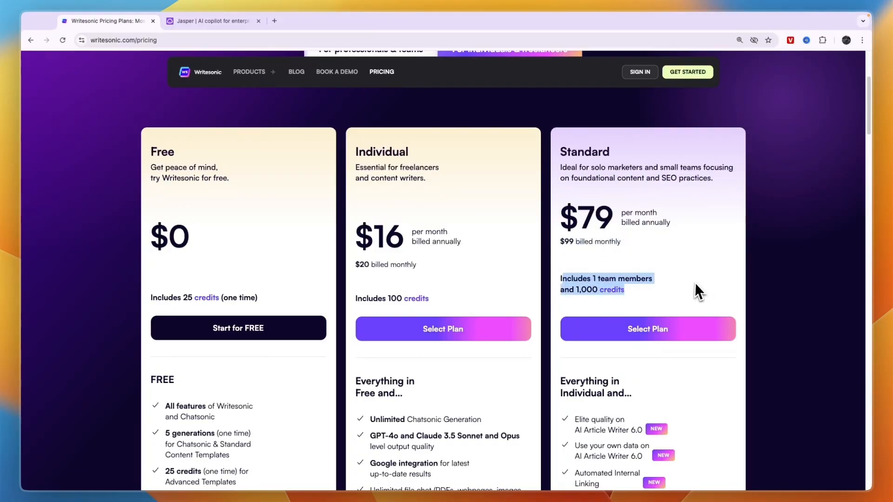
{"action": "scroll", "scroll_direction": "up", "scroll_amount": 3}
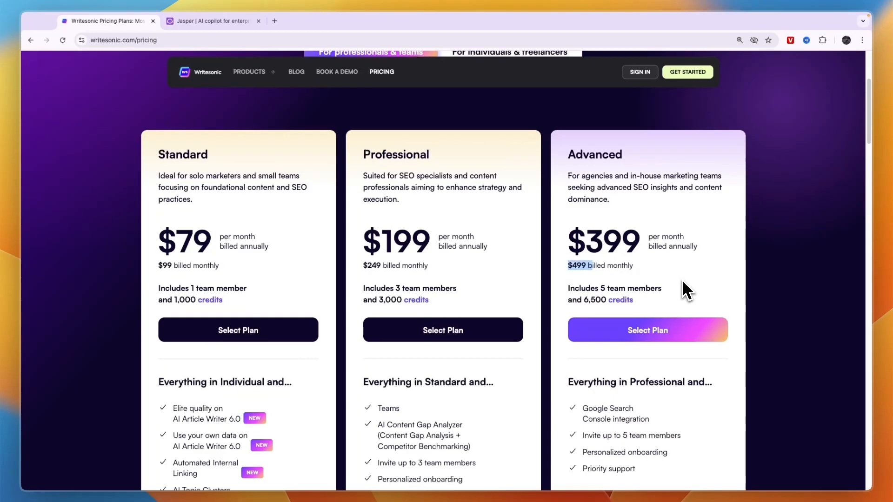
{"action": "scroll", "scroll_direction": "up", "scroll_amount": 3}
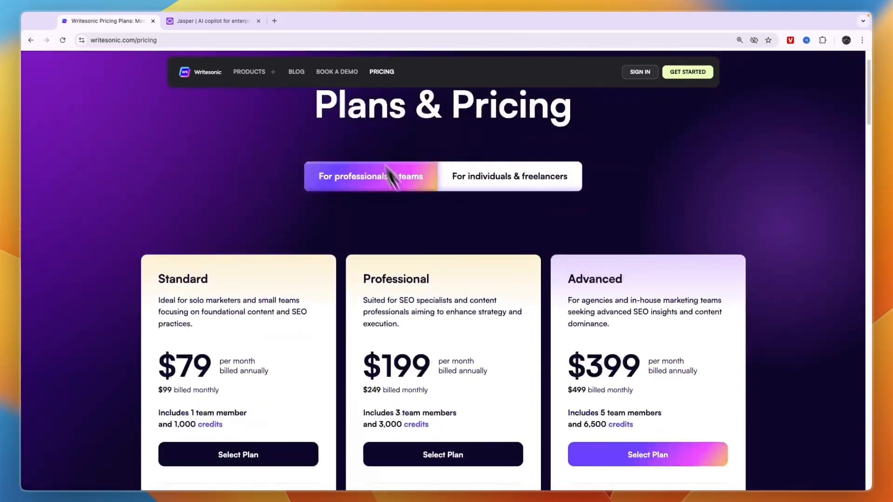
Switch to Jasper and show its Features menu of AI Copilot, core features and integrations.
{"action": "left_click", "coordinate": [210, 21]}
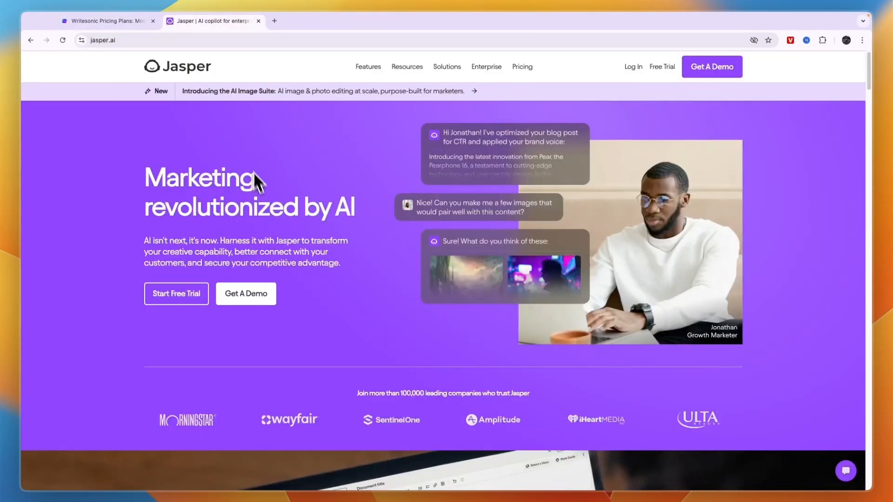
{"action": "left_click", "coordinate": [367, 67]}
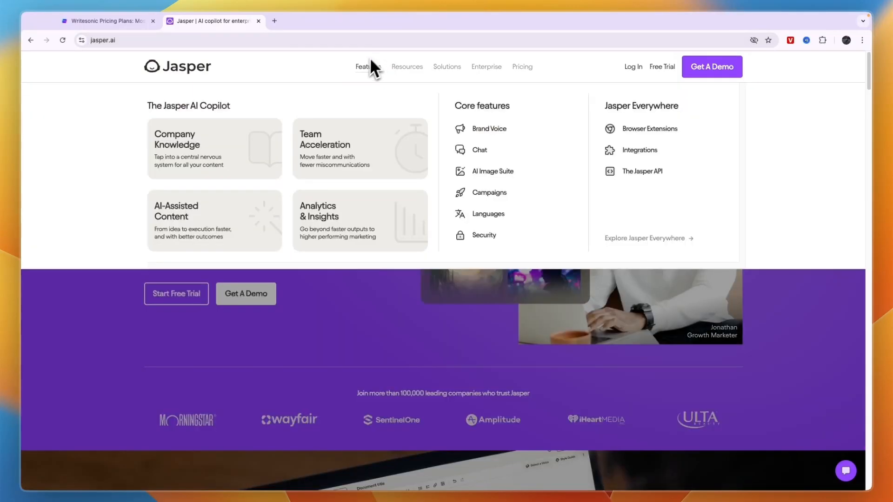
{"action": "mouse_move", "coordinate": [489, 128]}
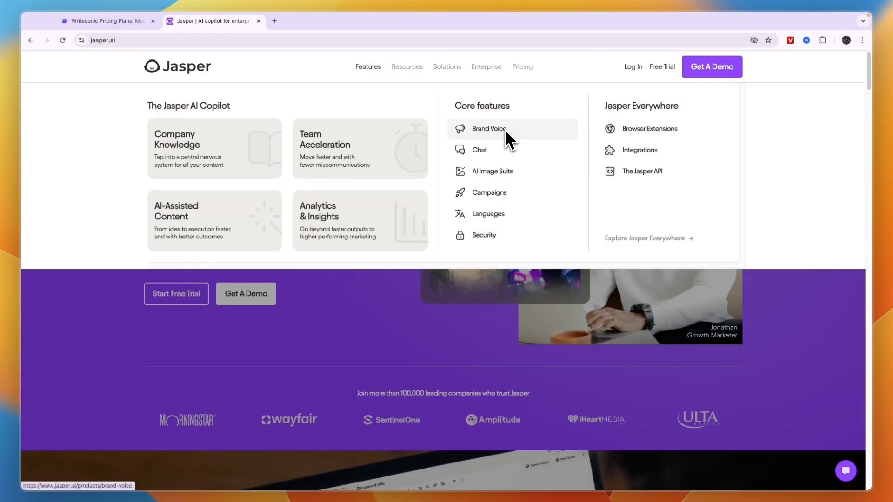
{"action": "mouse_move", "coordinate": [507, 177]}
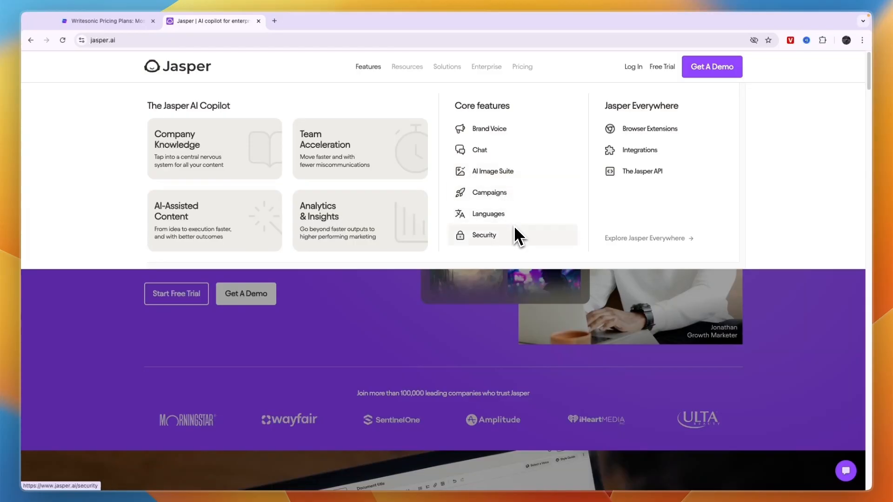
Review Jasper's monthly pricing: Creator $49, Pro $69 per seat, Business custom.
{"action": "left_click", "coordinate": [522, 66]}
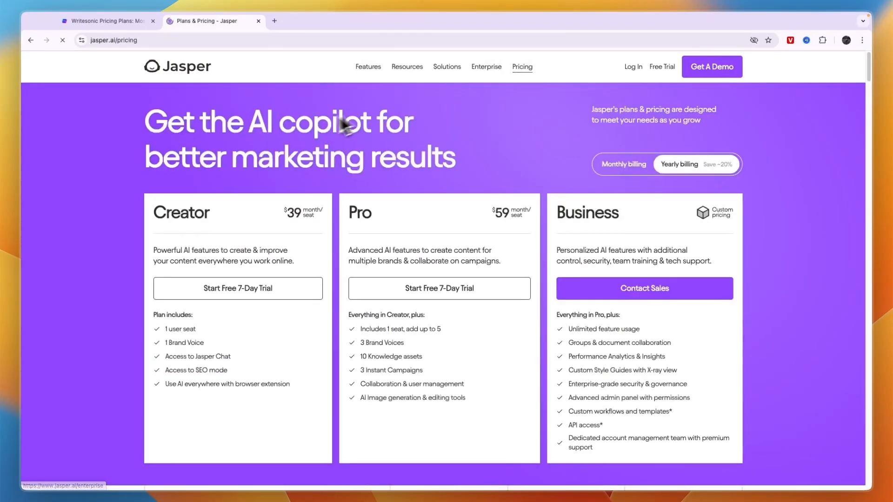
{"action": "left_click", "coordinate": [623, 164]}
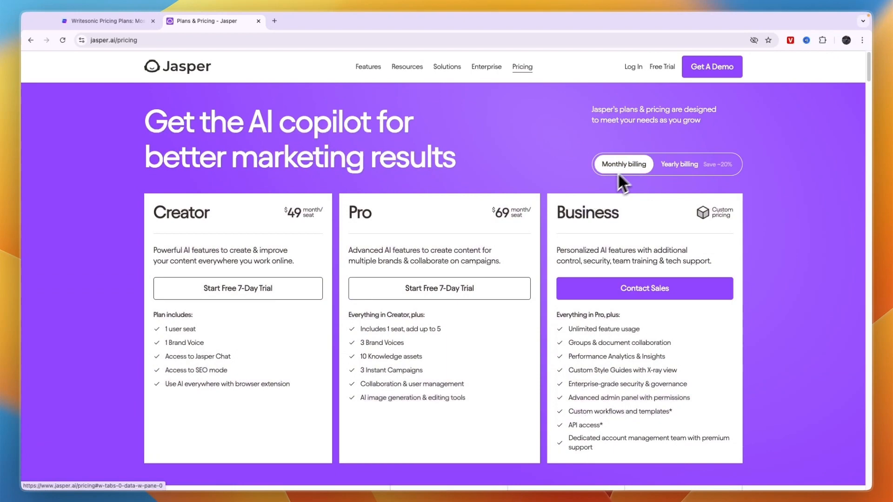
{"action": "scroll", "scroll_direction": "down", "scroll_amount": 3}
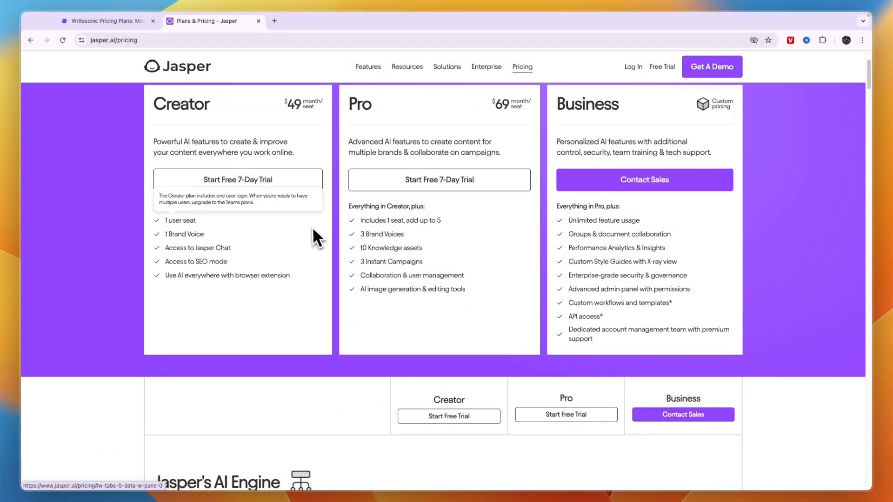
{"action": "scroll", "scroll_direction": "up", "scroll_amount": 3}
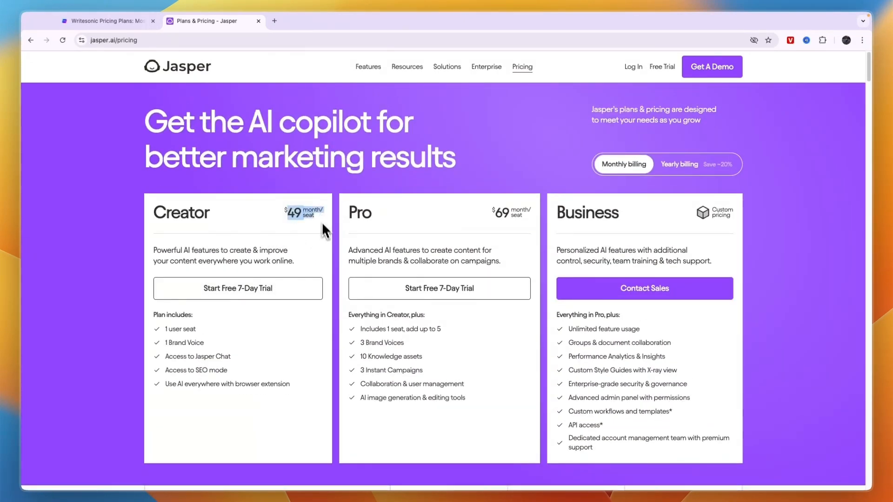
{"action": "mouse_move", "coordinate": [492, 222]}
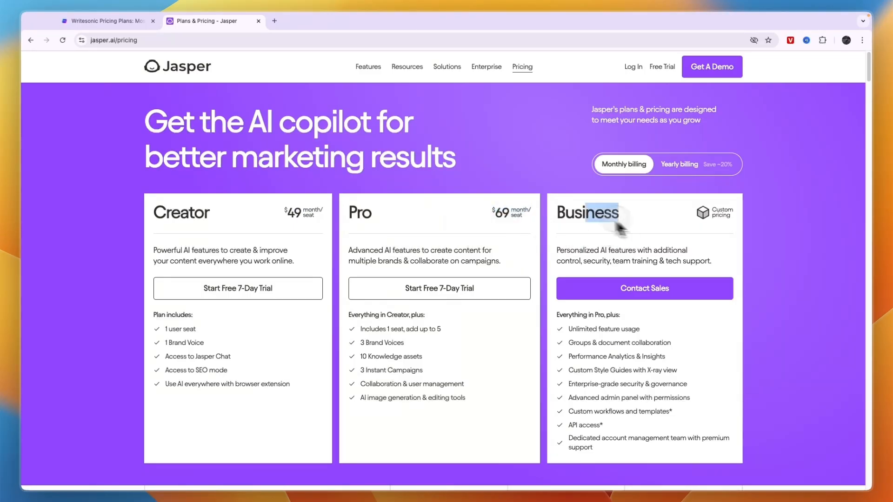
{"action": "mouse_move", "coordinate": [452, 265]}
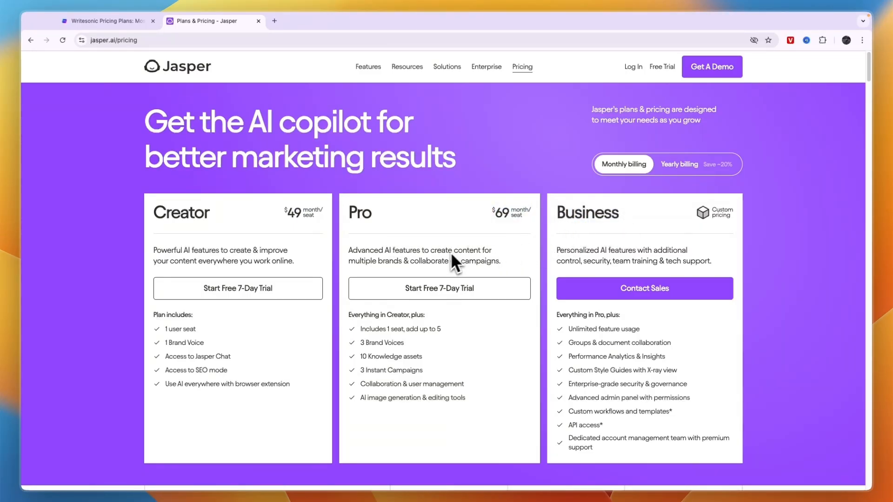
{"action": "mouse_move", "coordinate": [452, 236]}
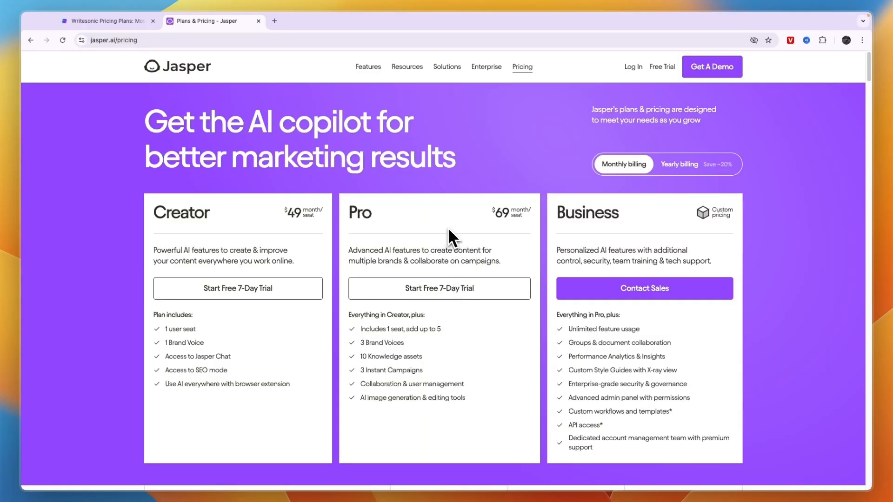
{"action": "mouse_move", "coordinate": [329, 260]}
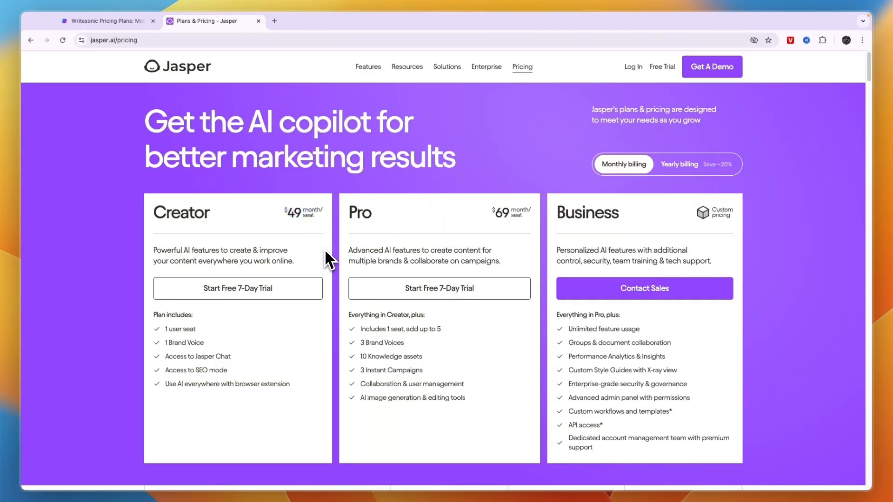
{"action": "mouse_move", "coordinate": [184, 342]}
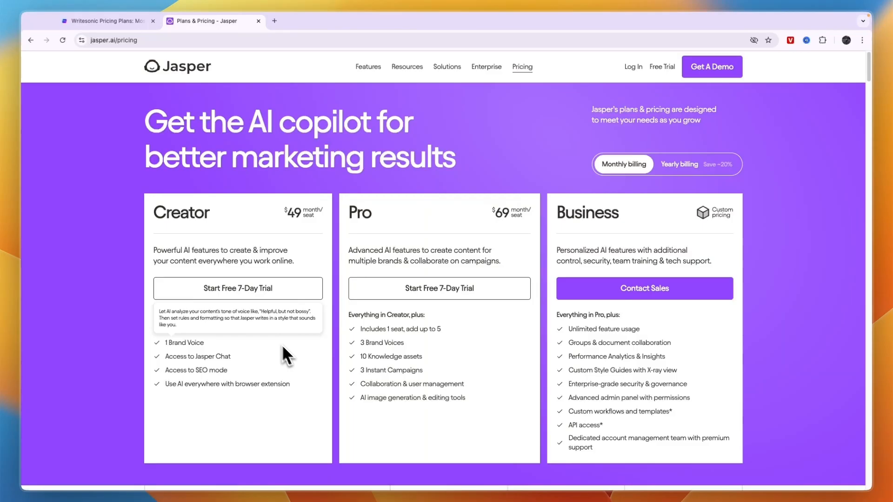
{"action": "mouse_move", "coordinate": [239, 358]}
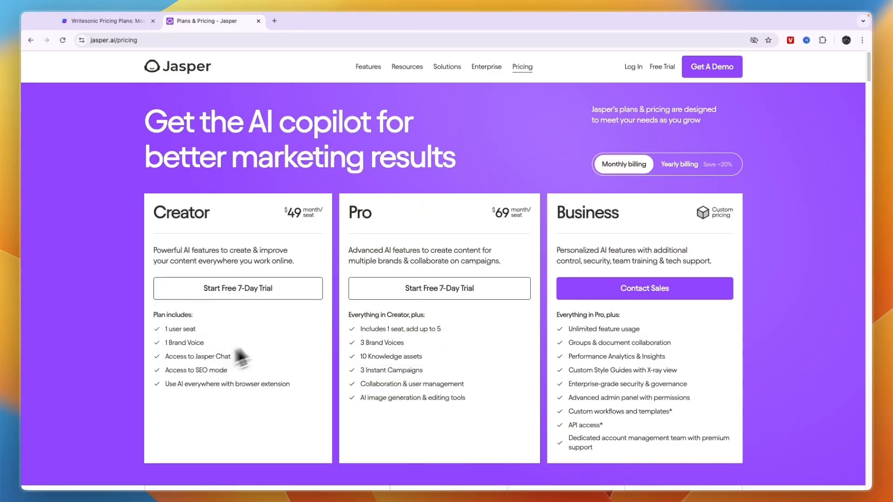
{"action": "scroll", "scroll_direction": "down", "scroll_amount": 3}
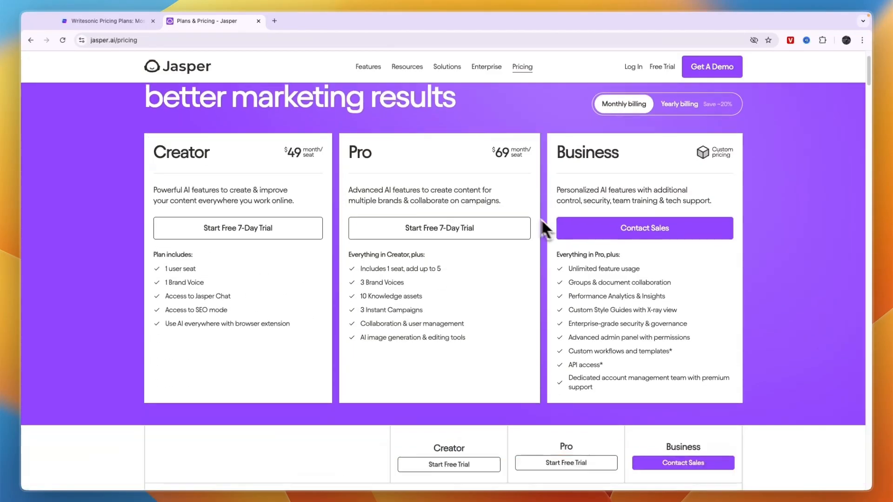
{"action": "scroll", "scroll_direction": "up", "scroll_amount": 3}
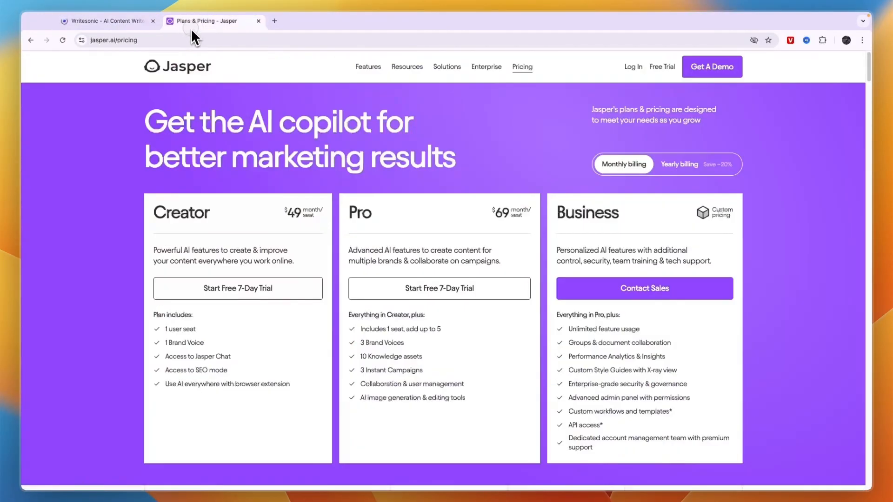
Scroll Writesonic's homepage through the Chatsonic, Botsonic and prompt-template sections.
{"action": "left_click", "coordinate": [178, 66]}
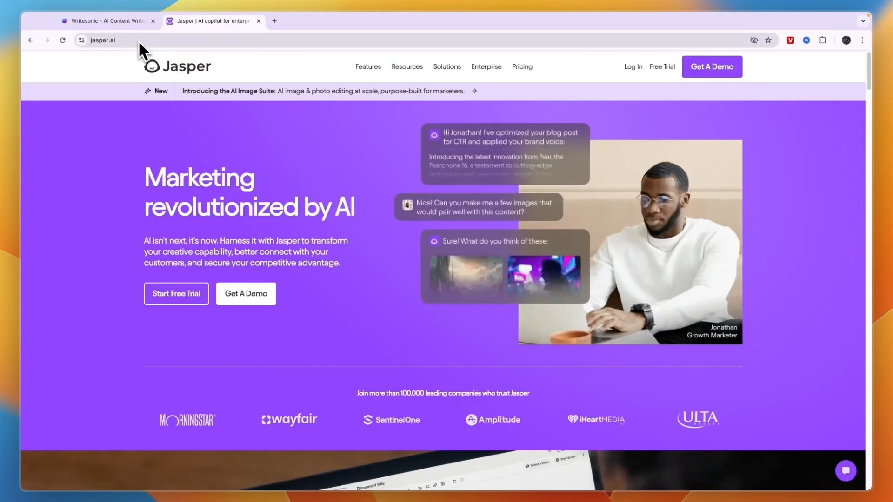
{"action": "left_click", "coordinate": [105, 21]}
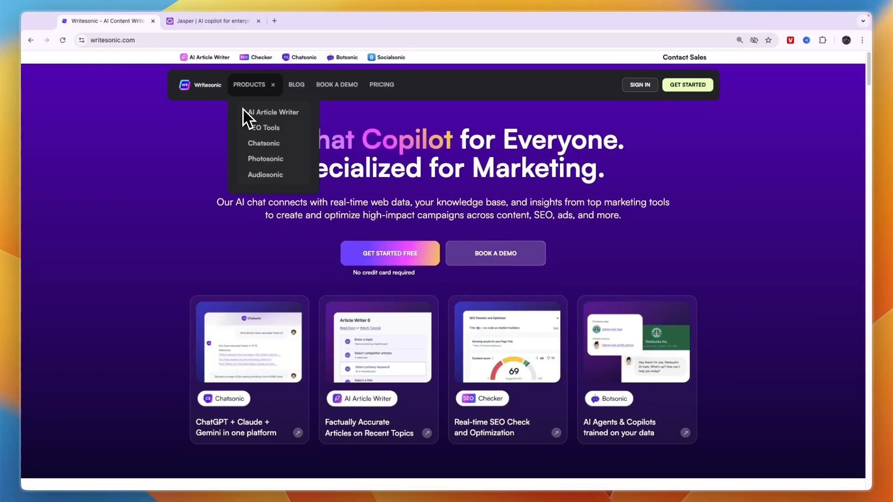
{"action": "scroll", "scroll_direction": "down", "scroll_amount": 3}
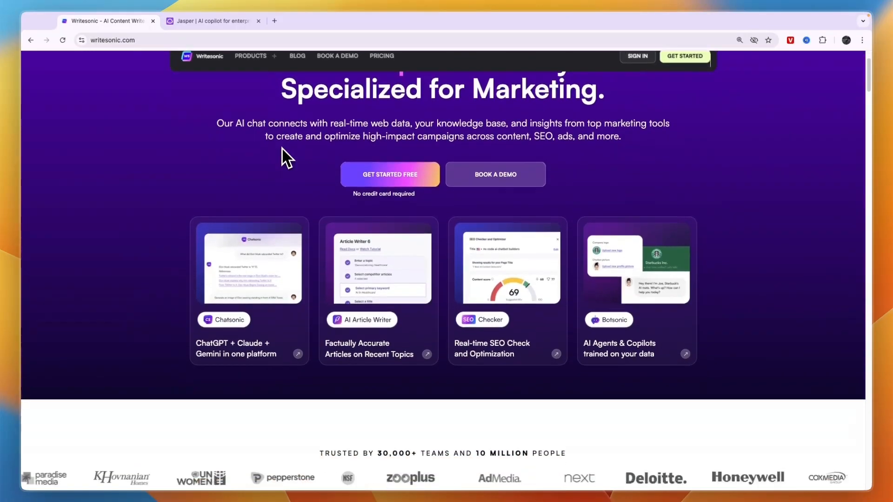
{"action": "scroll", "scroll_direction": "down", "scroll_amount": 3}
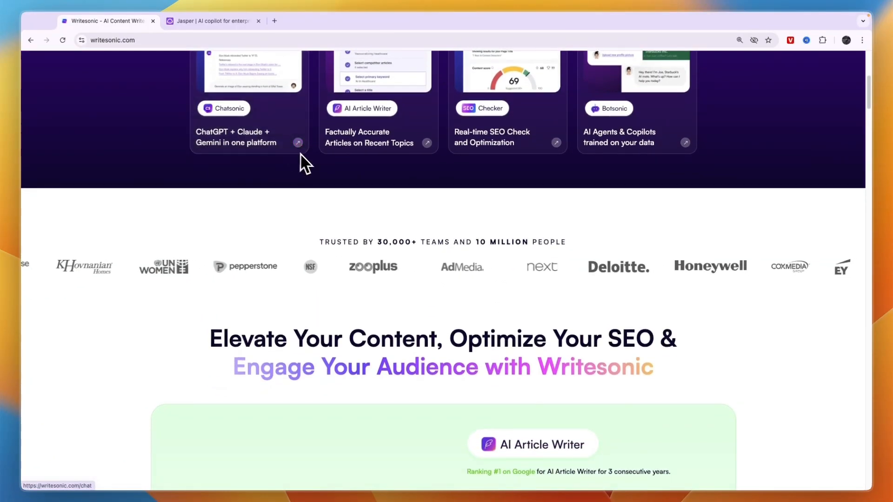
{"action": "scroll", "scroll_direction": "down", "scroll_amount": 3}
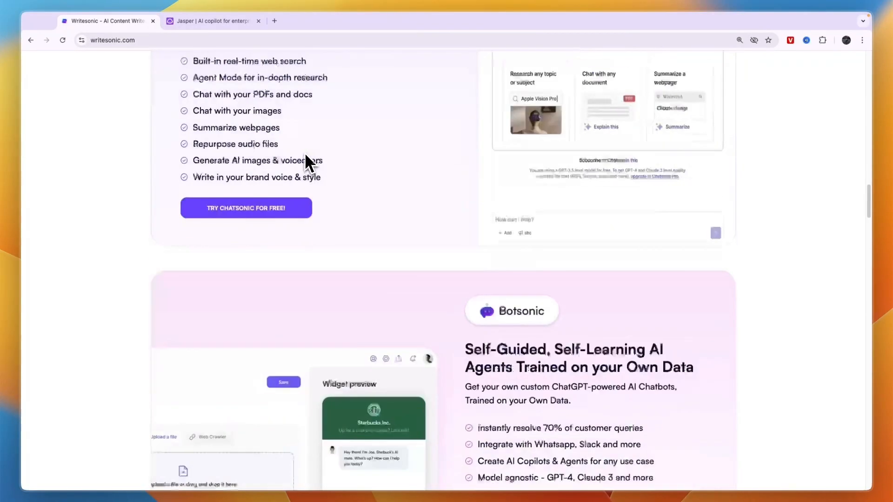
{"action": "scroll", "scroll_direction": "down", "scroll_amount": 3}
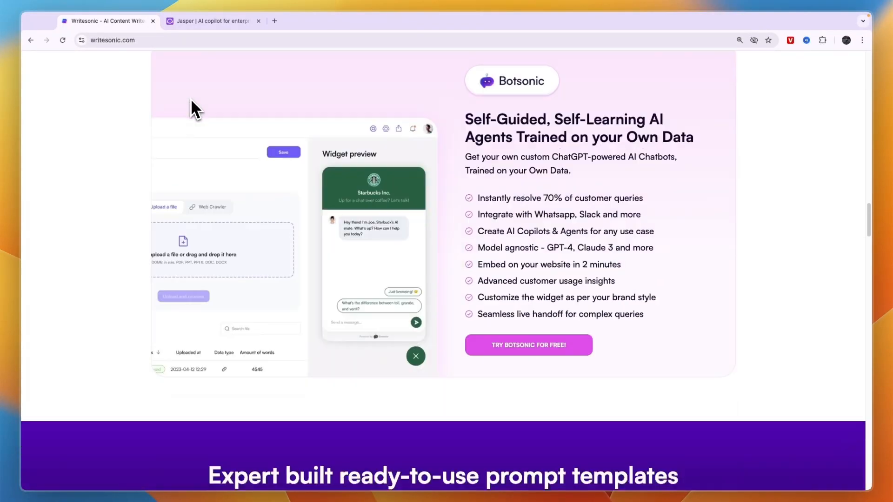
{"action": "scroll", "scroll_direction": "down", "scroll_amount": 3}
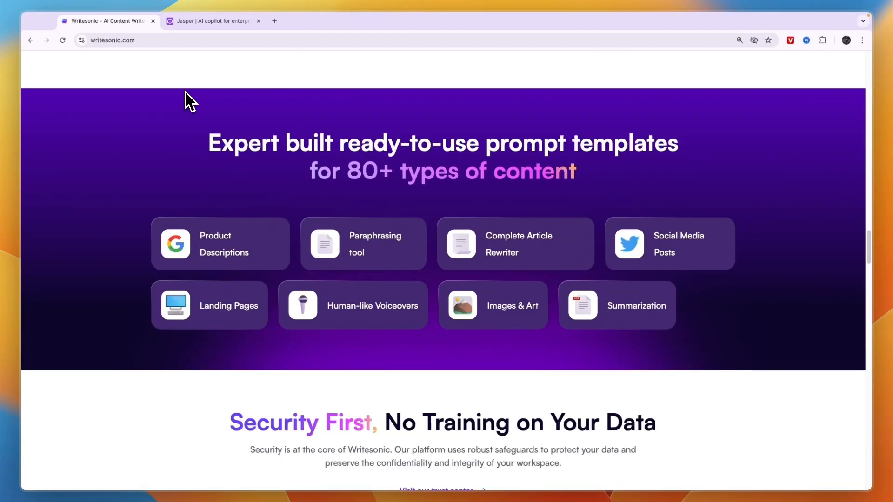
{"action": "scroll", "scroll_direction": "up", "scroll_amount": 3}
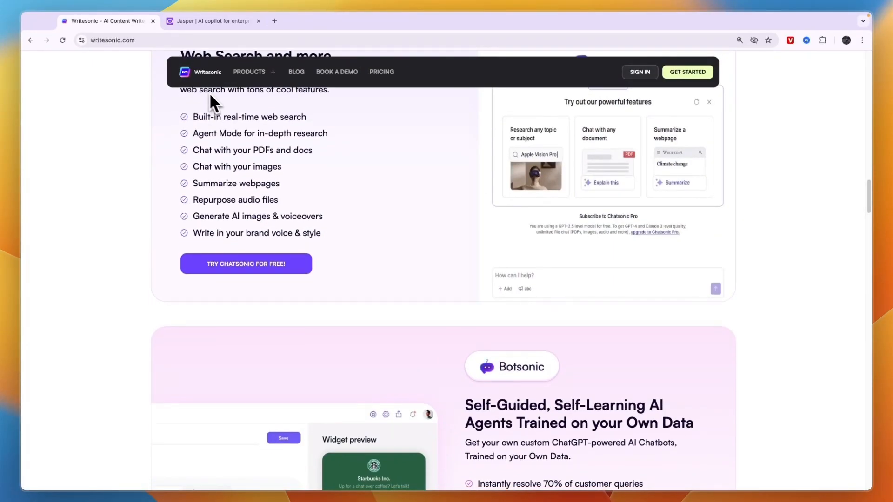
{"action": "scroll", "scroll_direction": "down", "scroll_amount": 3}
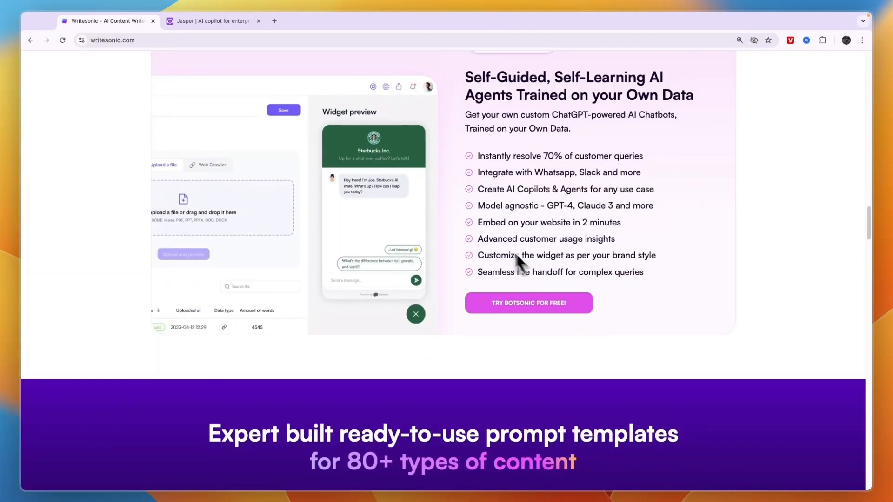
{"action": "mouse_move", "coordinate": [491, 279]}
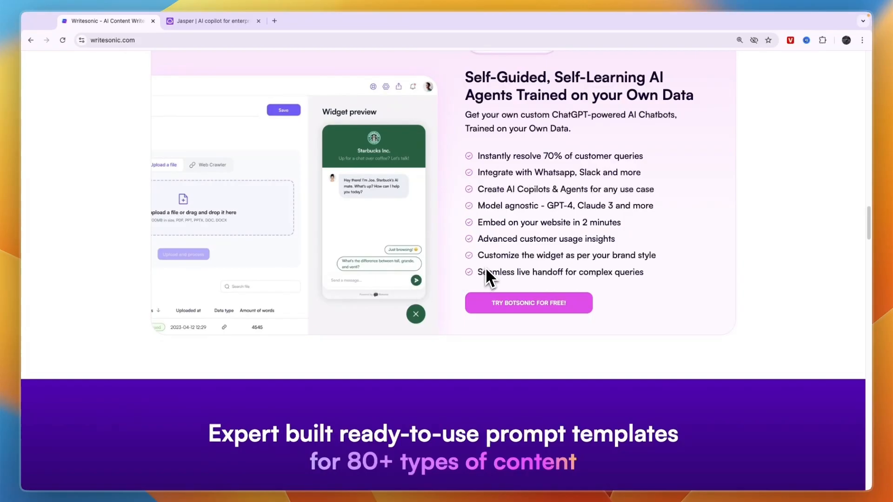
Switch to Jasper and open Brand Voice from the Core features menu.
{"action": "left_click", "coordinate": [213, 21]}
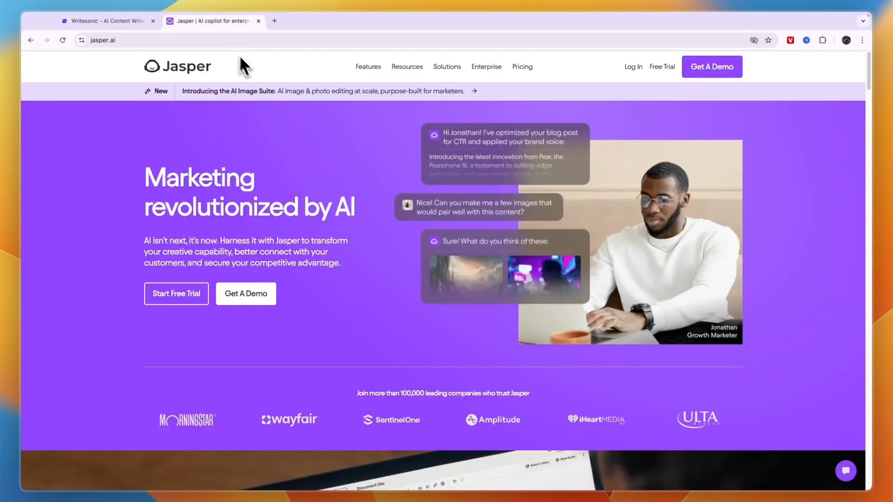
{"action": "mouse_move", "coordinate": [254, 78]}
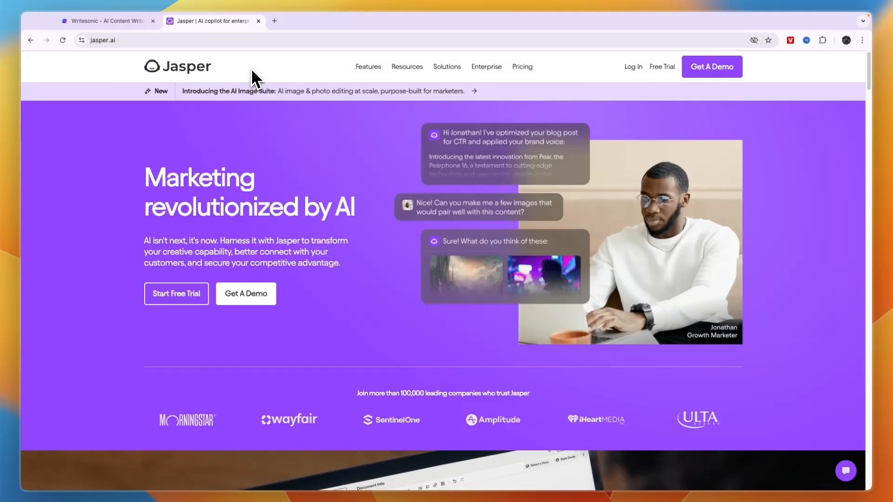
{"action": "mouse_move", "coordinate": [367, 67]}
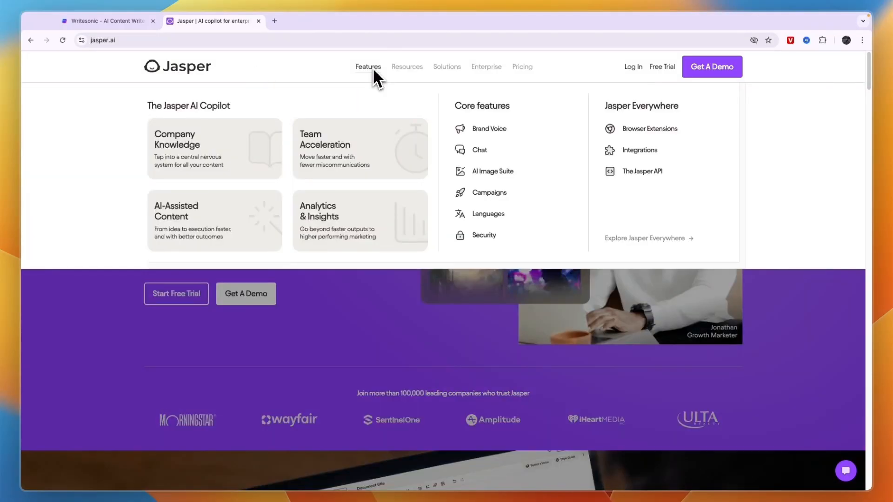
{"action": "mouse_move", "coordinate": [388, 88]}
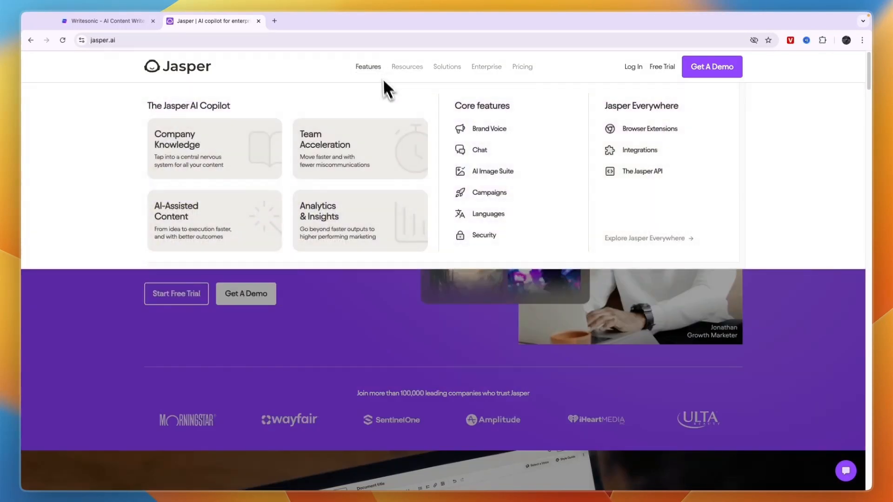
{"action": "left_click", "coordinate": [489, 128]}
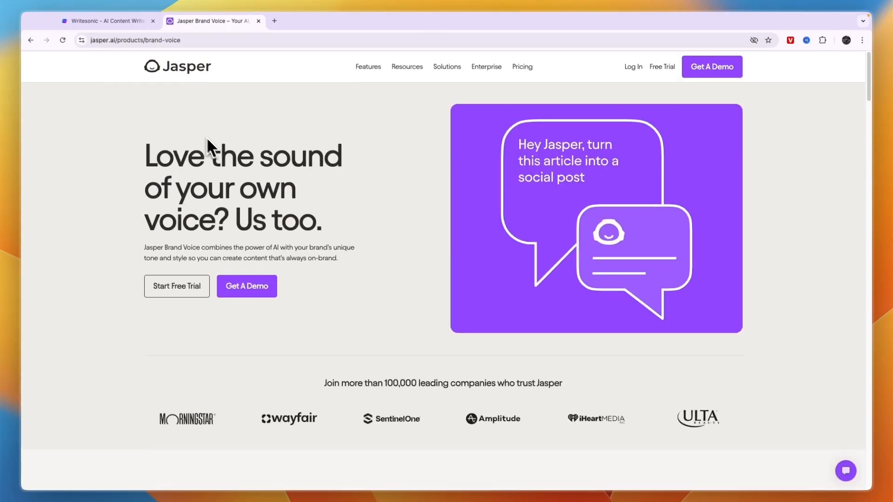
{"action": "left_click", "coordinate": [105, 21]}
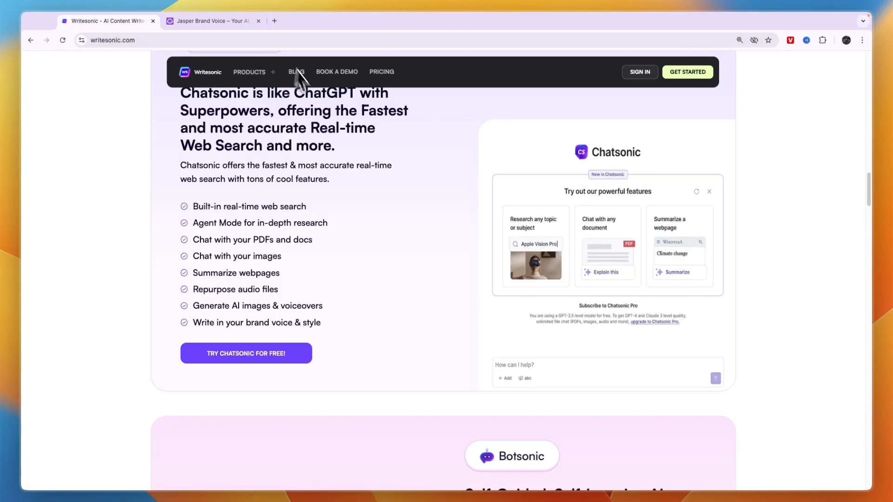
{"action": "scroll", "scroll_direction": "up", "scroll_amount": 3}
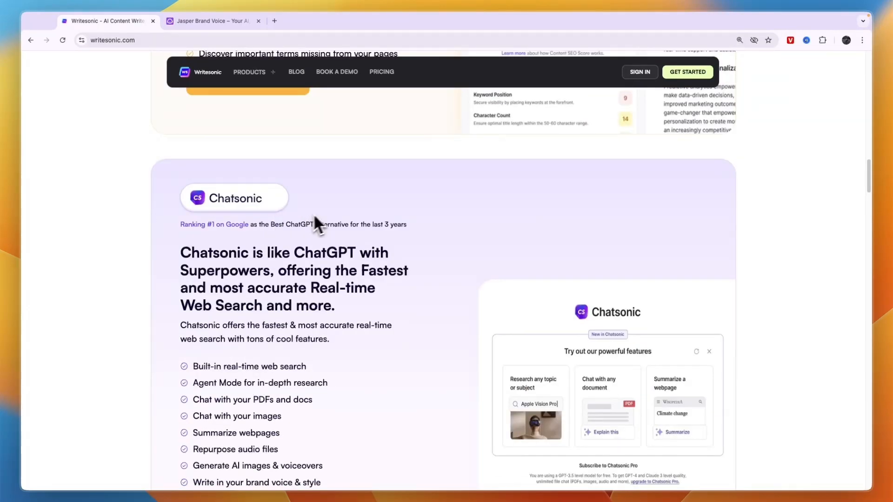
{"action": "scroll", "scroll_direction": "down", "scroll_amount": 3}
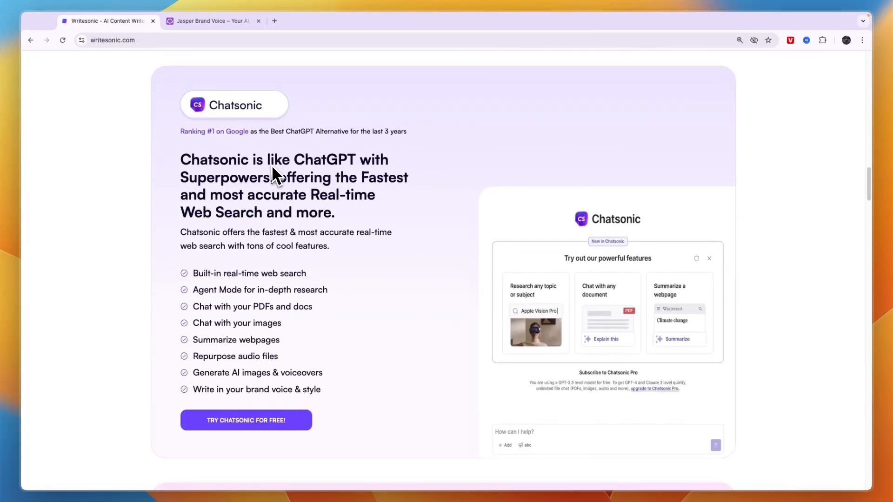
{"action": "scroll", "scroll_direction": "up", "scroll_amount": 3}
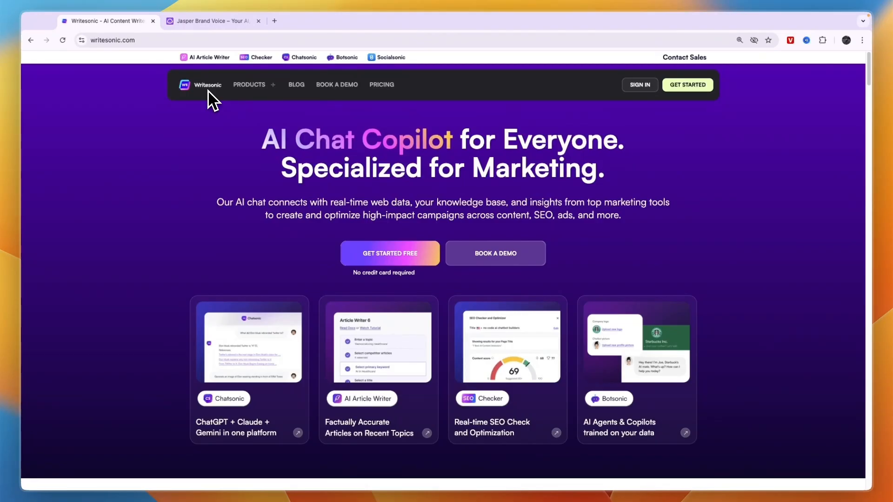
{"action": "left_click", "coordinate": [213, 20]}
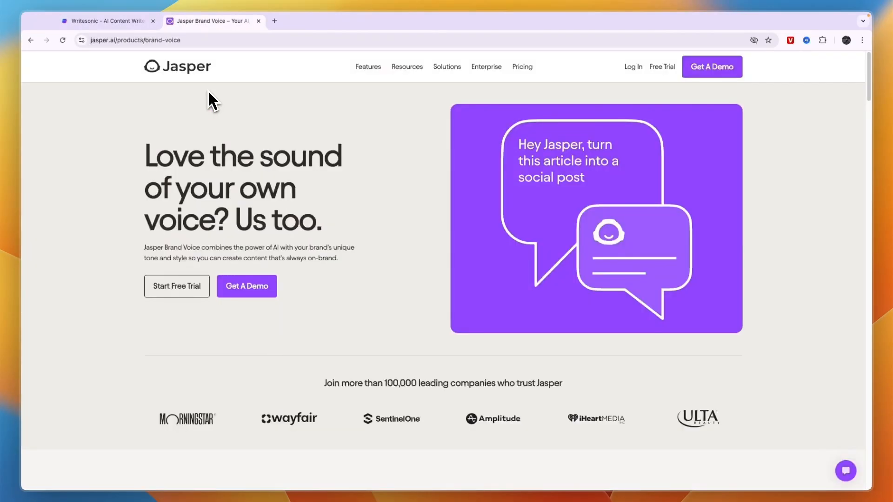